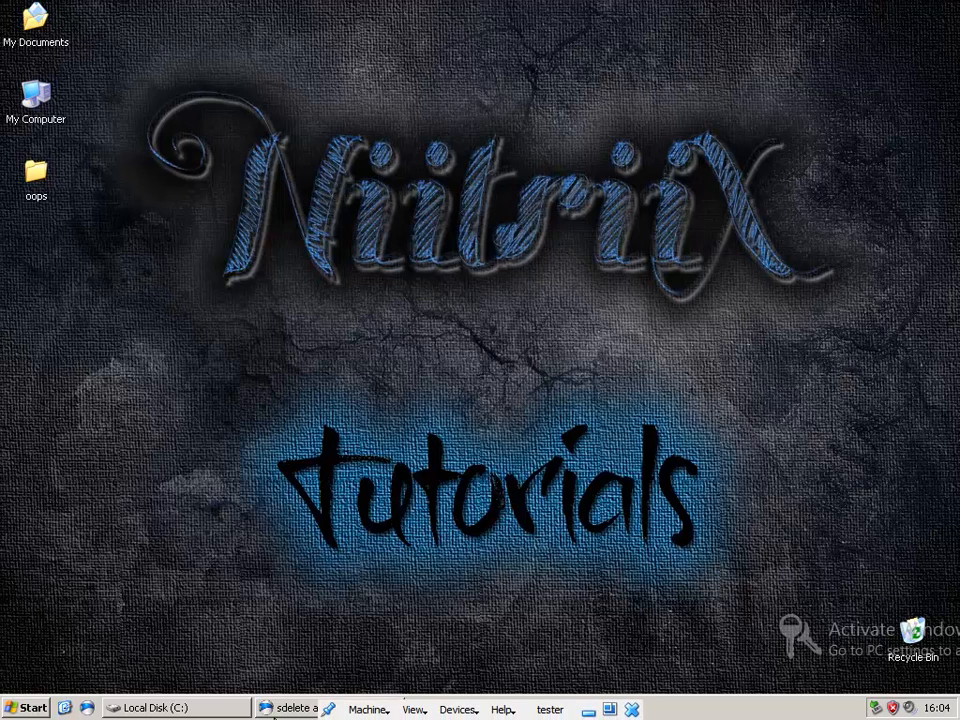
pyautogui.moveTo(324, 680)
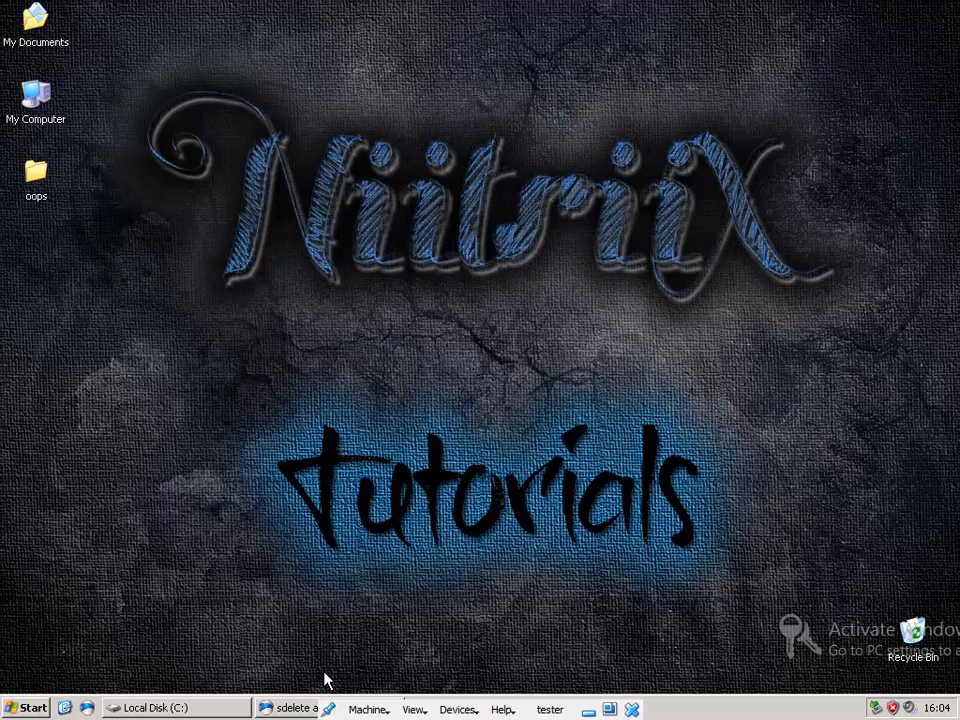
pyautogui.moveTo(304, 708)
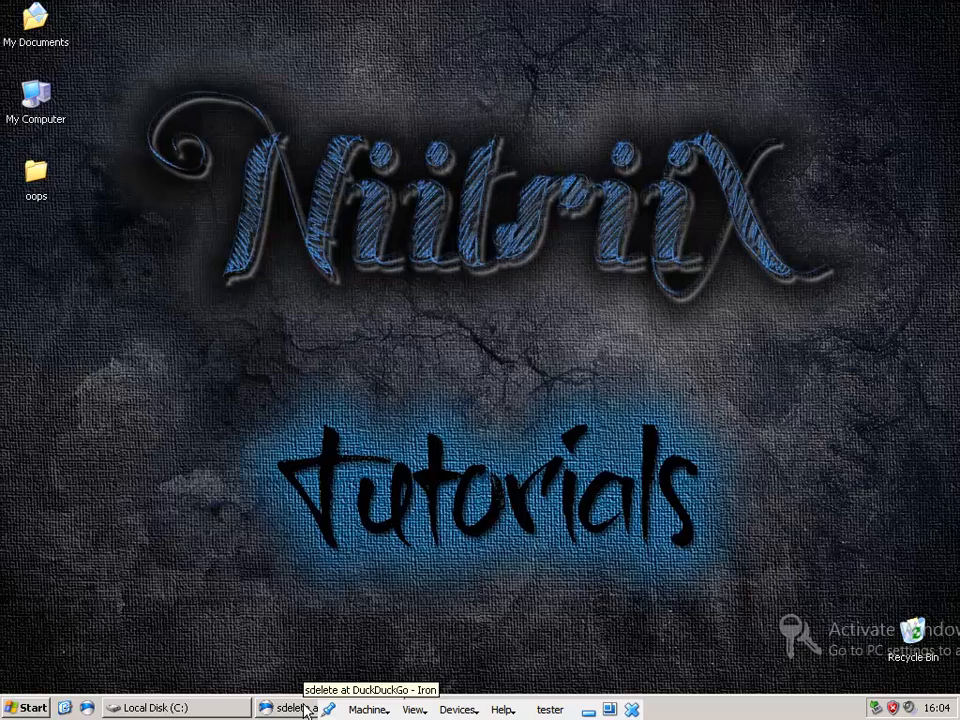
# - Reach Microsoft's SDelete v1.6 page, decline the survey, and download SDelete.zip
pyautogui.click(298, 708)
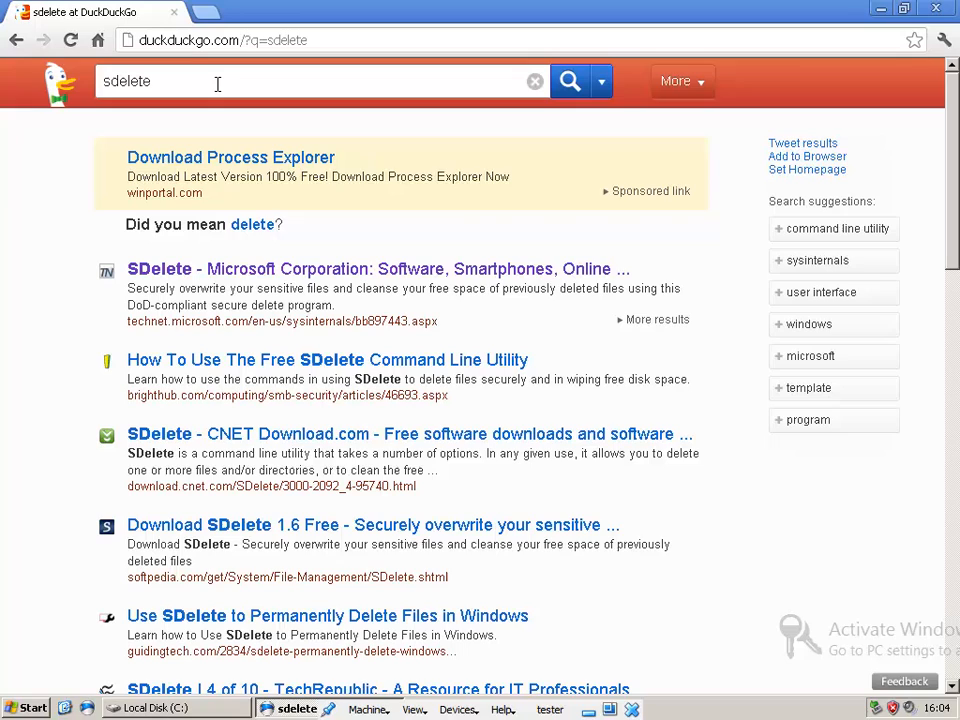
pyautogui.moveTo(252, 224)
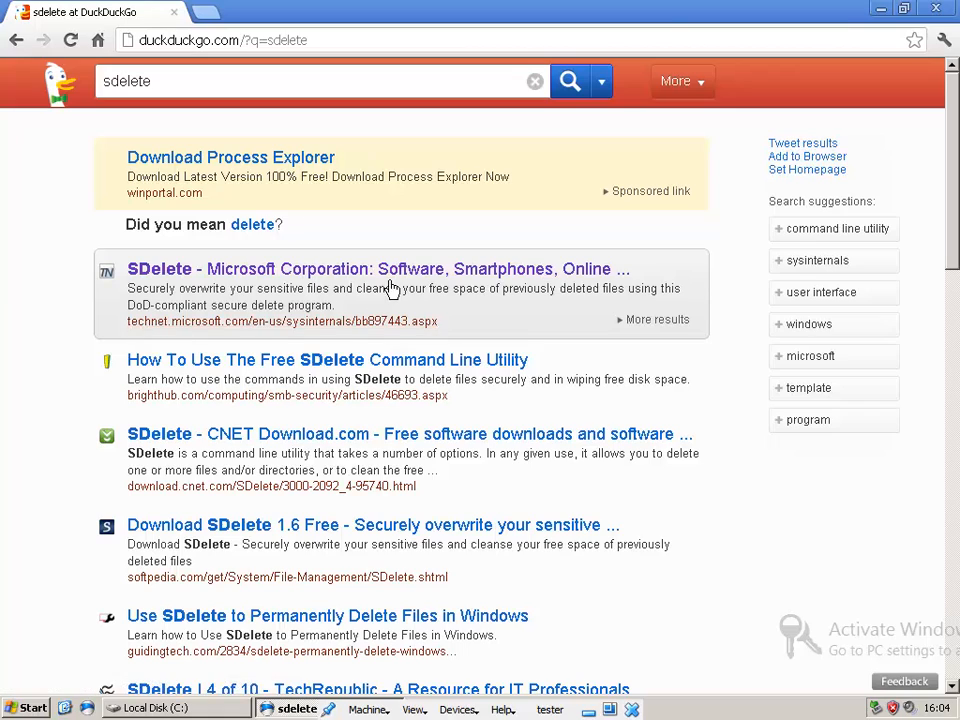
pyautogui.moveTo(268, 284)
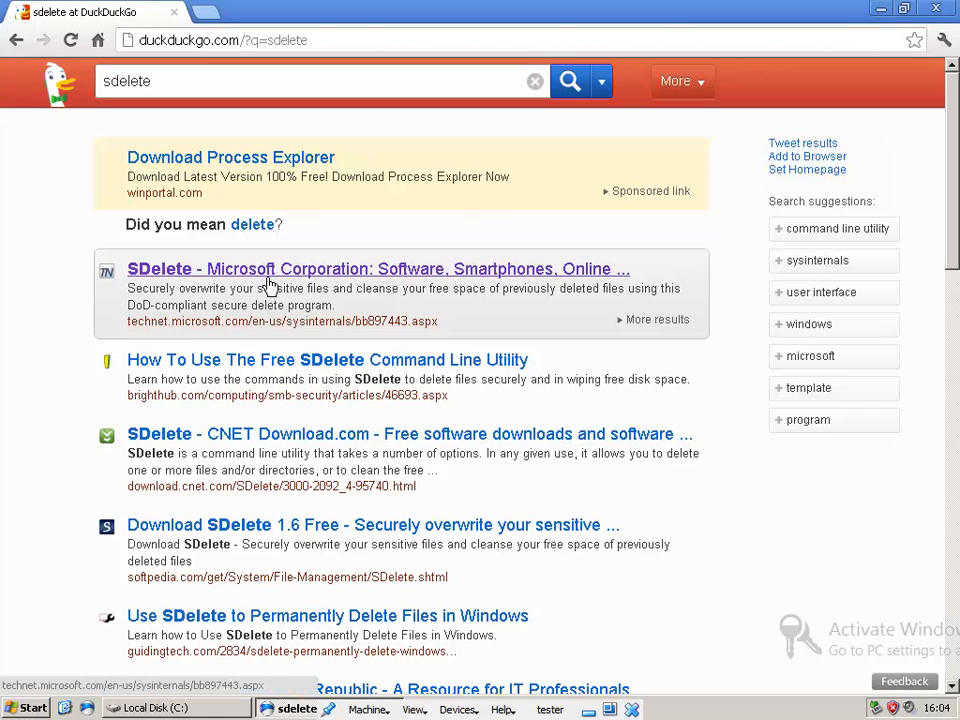
pyautogui.moveTo(210, 278)
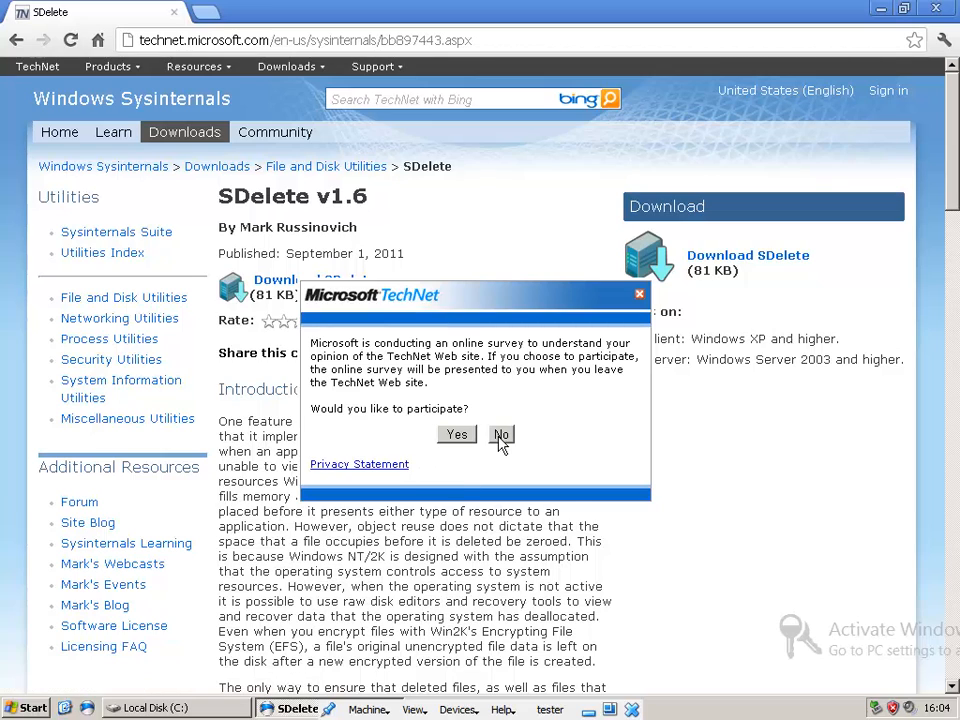
pyautogui.click(500, 436)
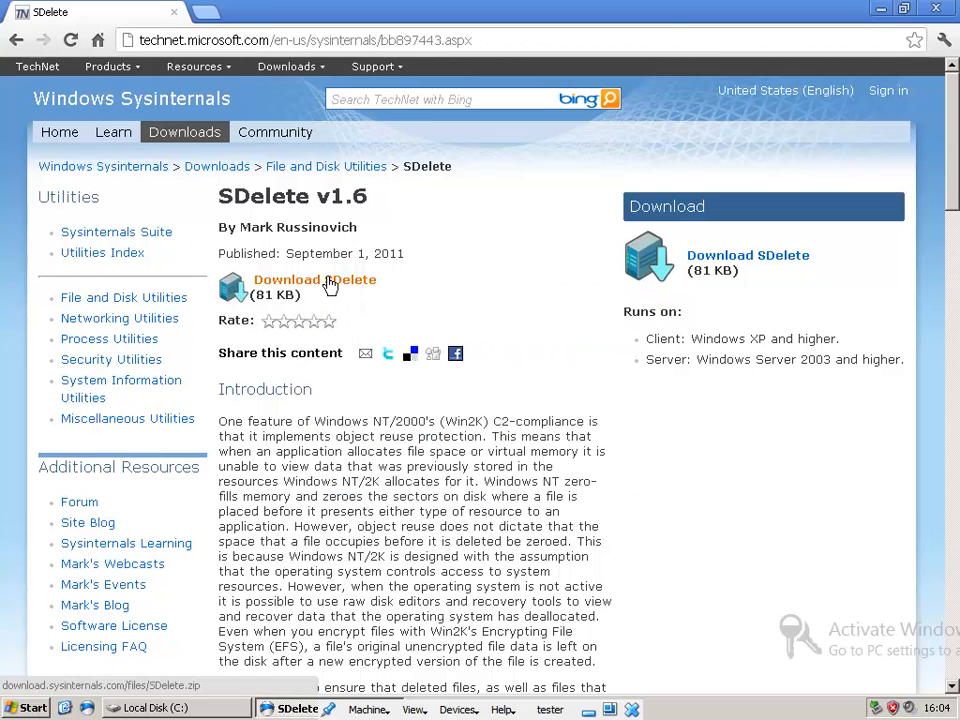
pyautogui.click(314, 280)
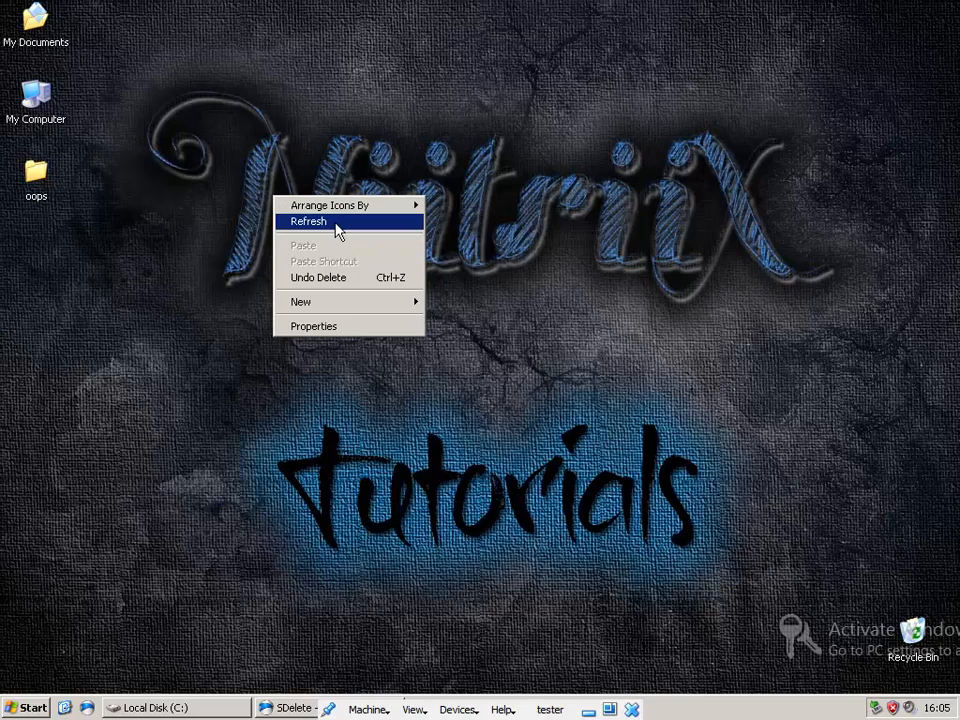
# - Copy sdelete.exe out of the downloaded SDelete.zip and paste it into C:\
pyautogui.click(308, 220)
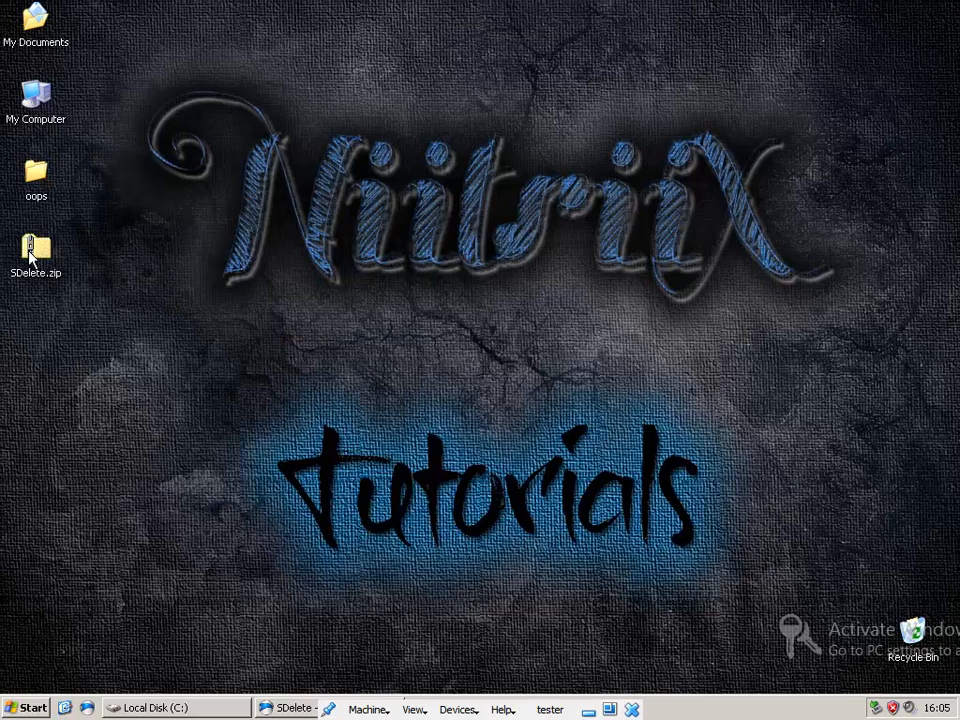
pyautogui.doubleClick(36, 250)
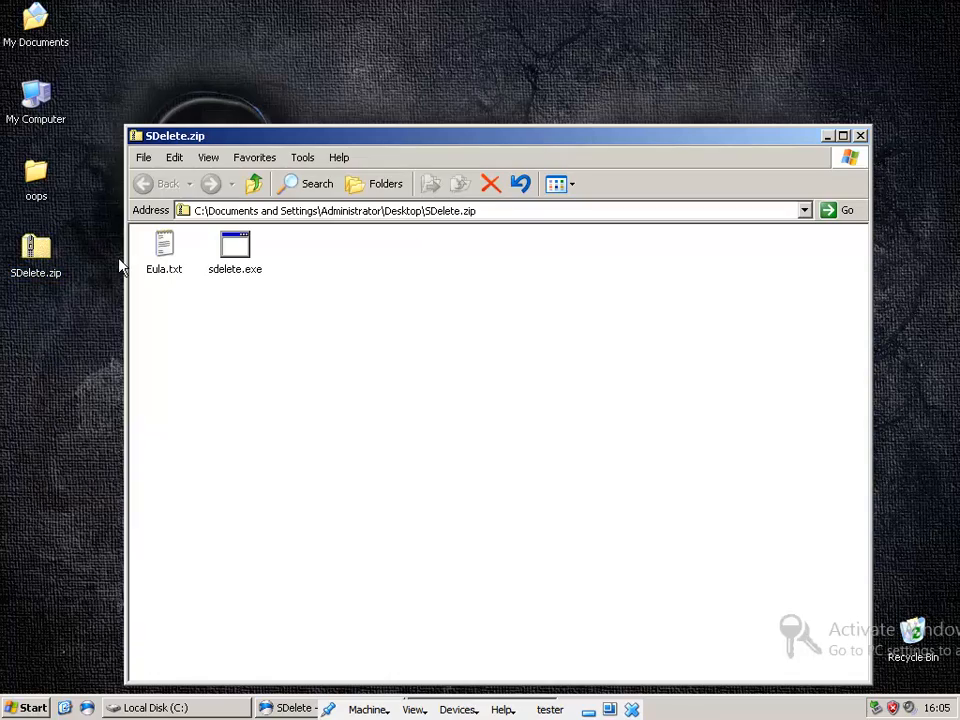
pyautogui.rightClick(234, 250)
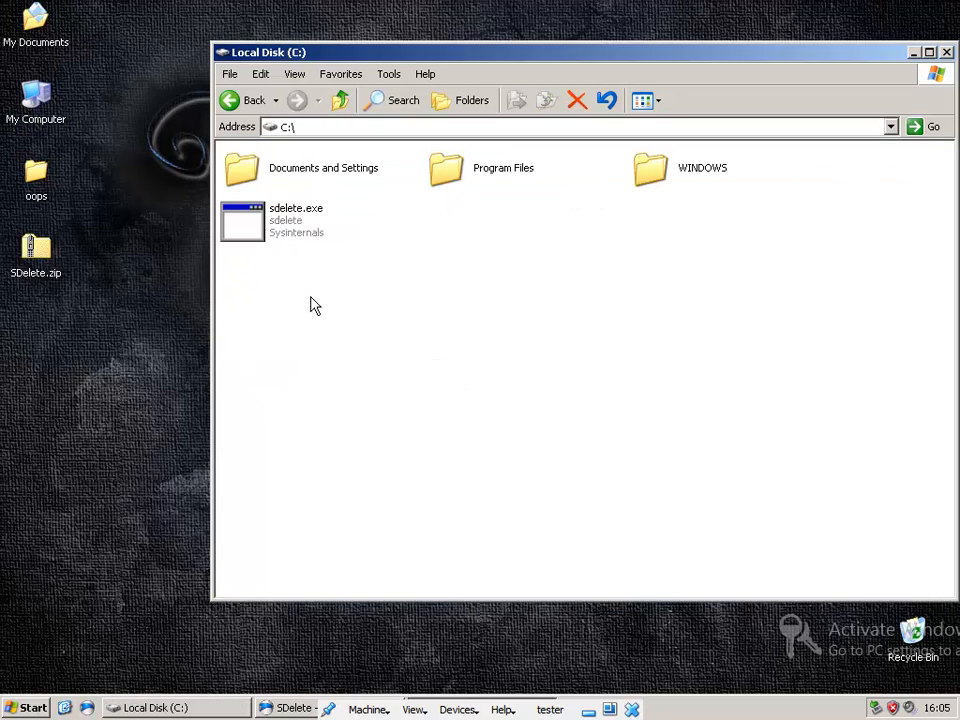
pyautogui.rightClick(316, 304)
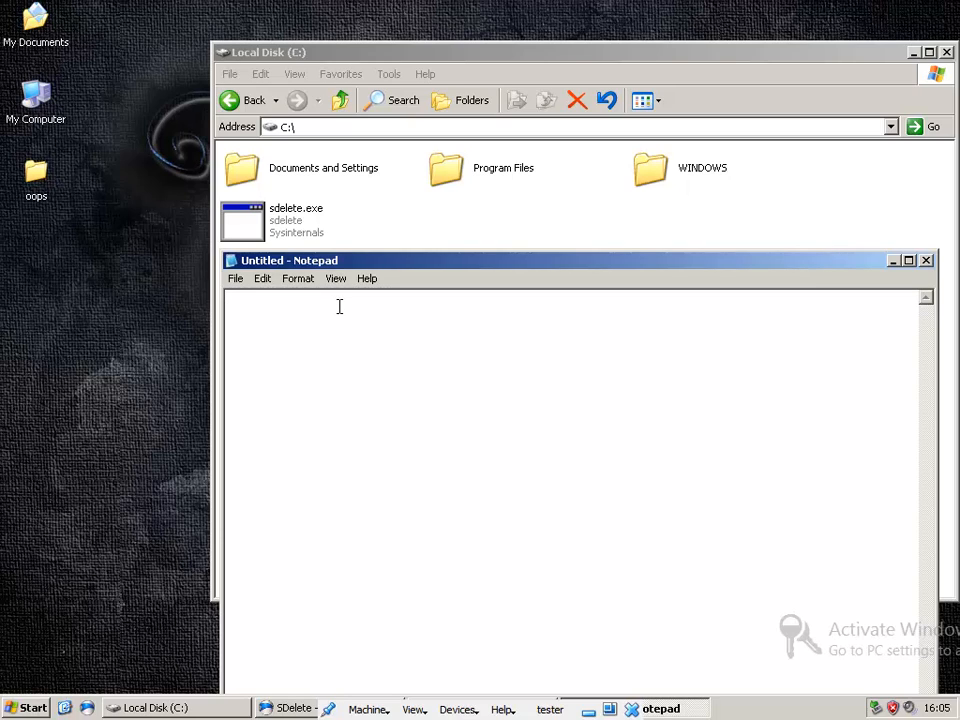
# - Write the start of the command 'sdelete -p 1' in the blank Notepad document
pyautogui.write('se')
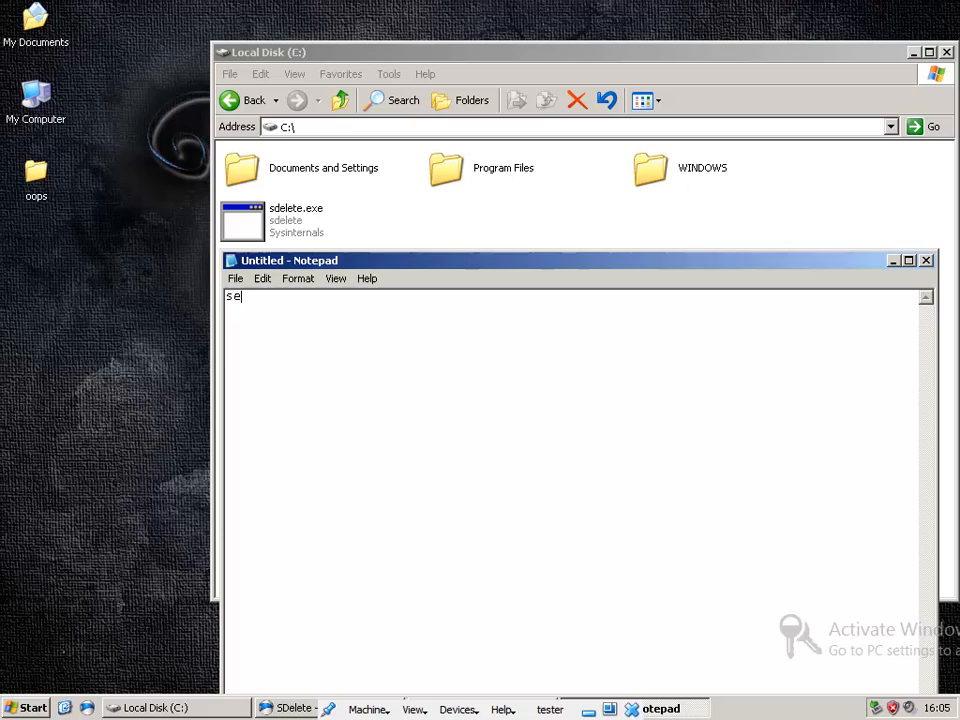
pyautogui.write('delete')
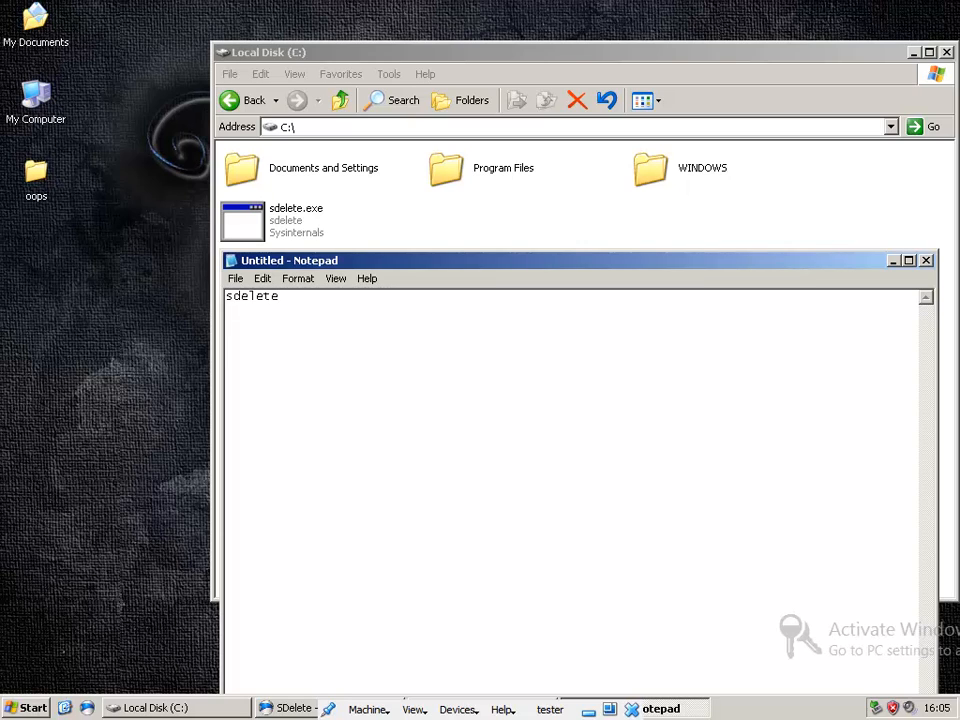
pyautogui.write('-p')
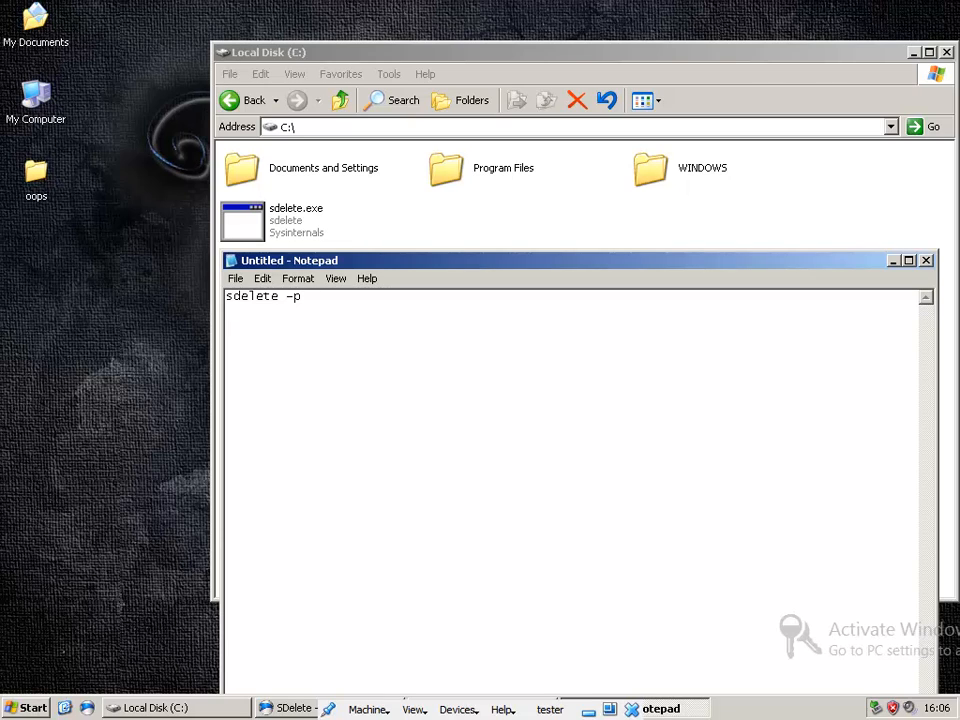
pyautogui.write('1')
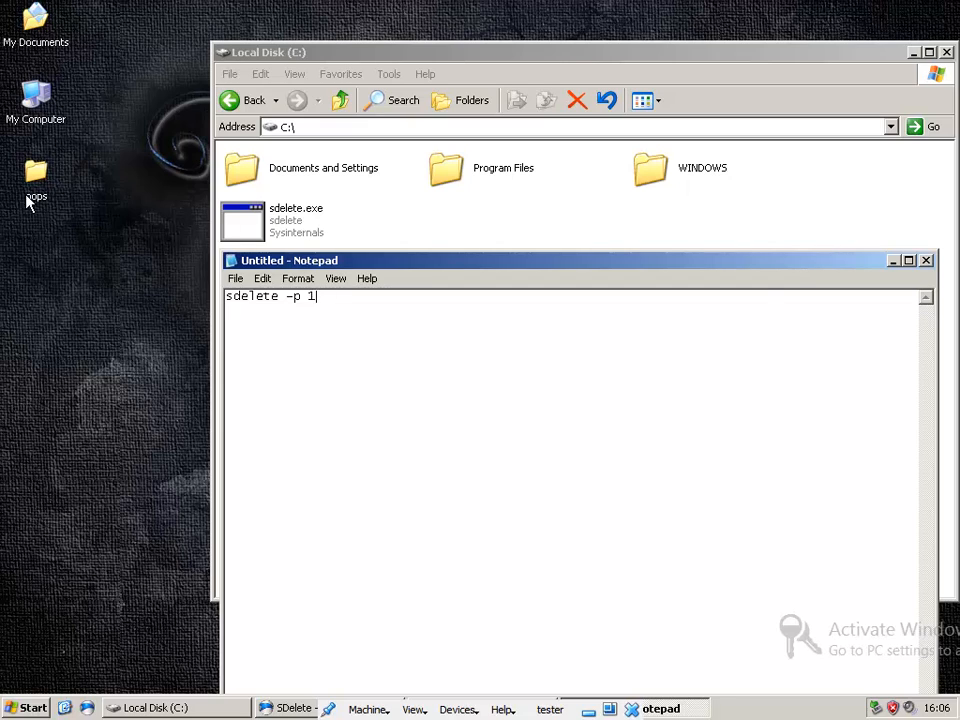
# - Create sample text, bitmap, wave and zip files in oops, adding '-s' to the command
pyautogui.rightClick(276, 200)
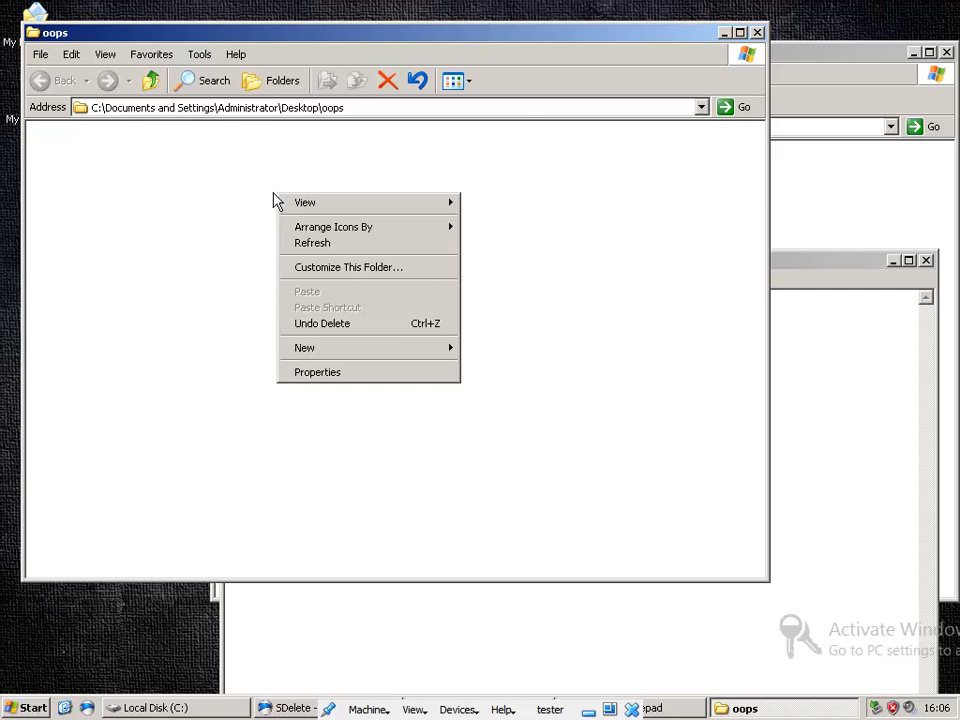
pyautogui.click(322, 324)
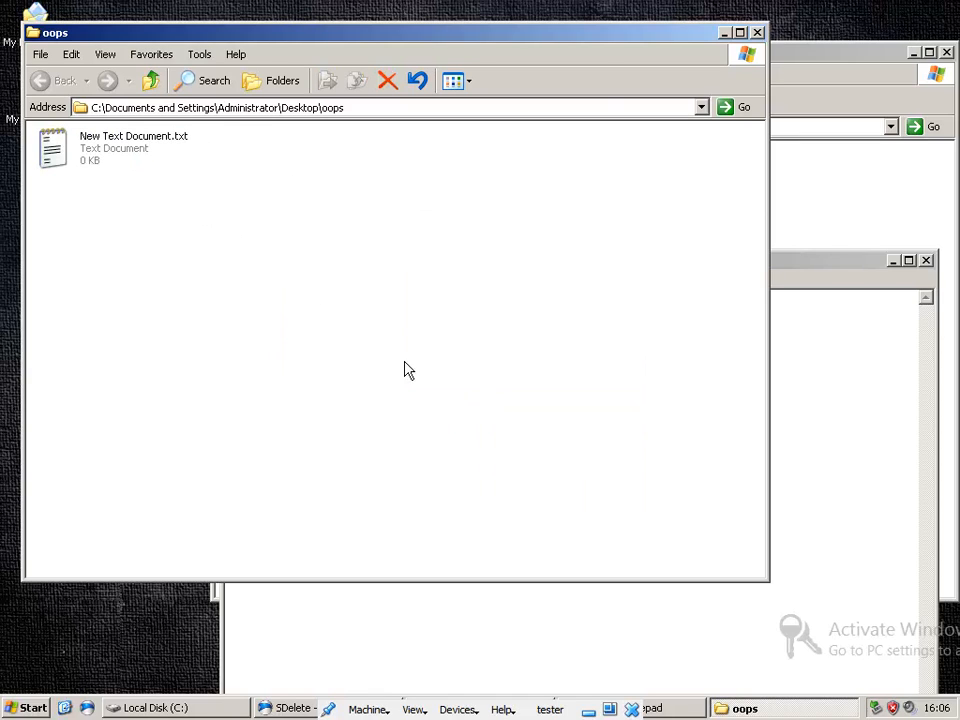
pyautogui.rightClick(408, 370)
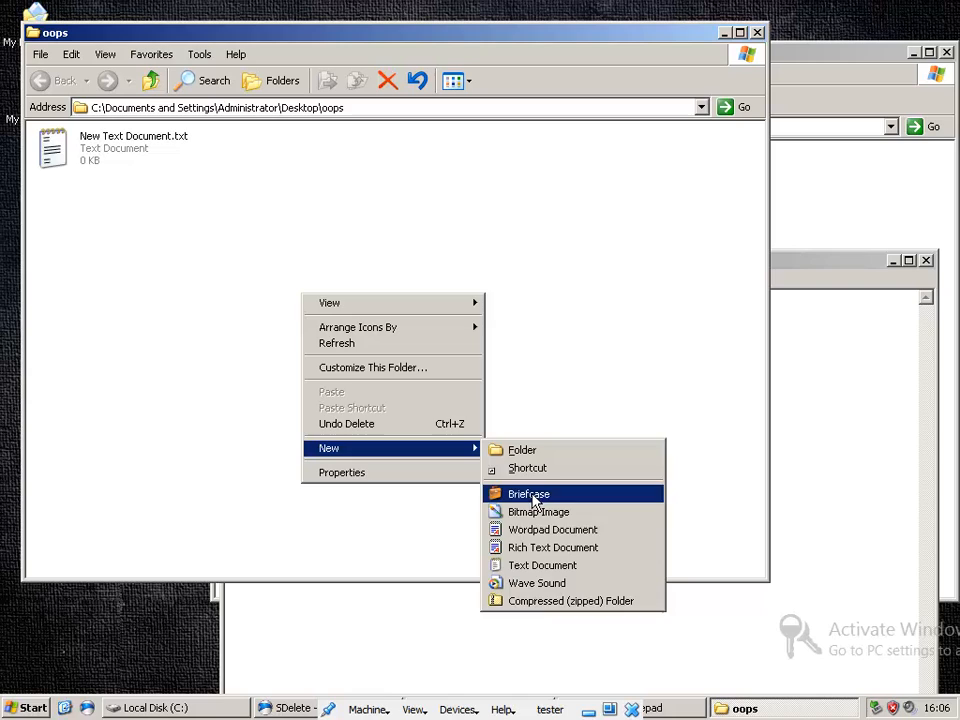
pyautogui.click(538, 512)
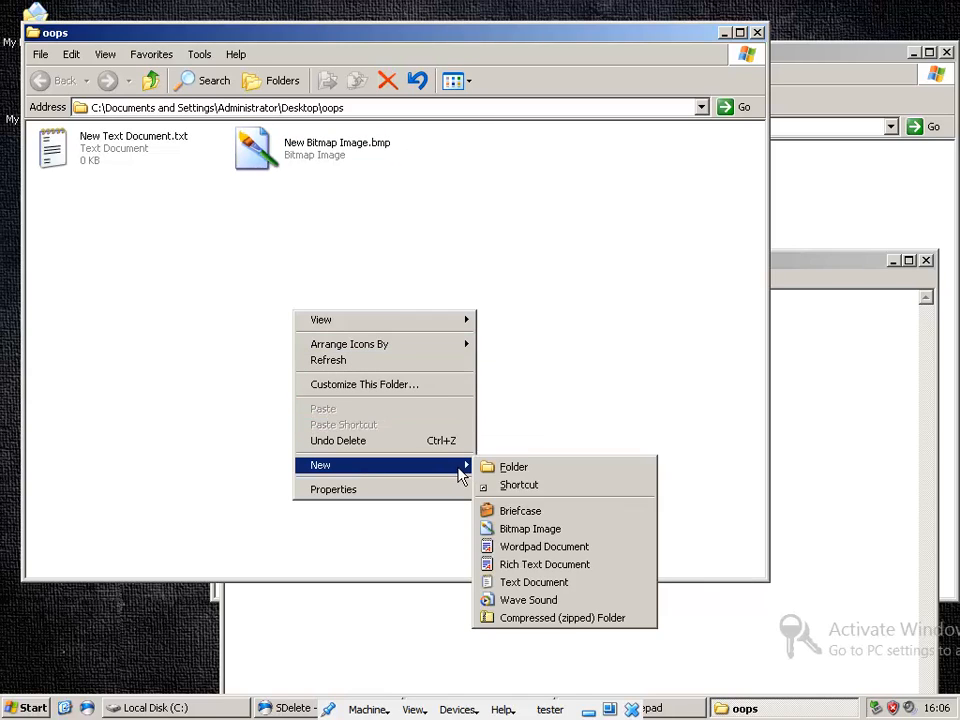
pyautogui.click(528, 600)
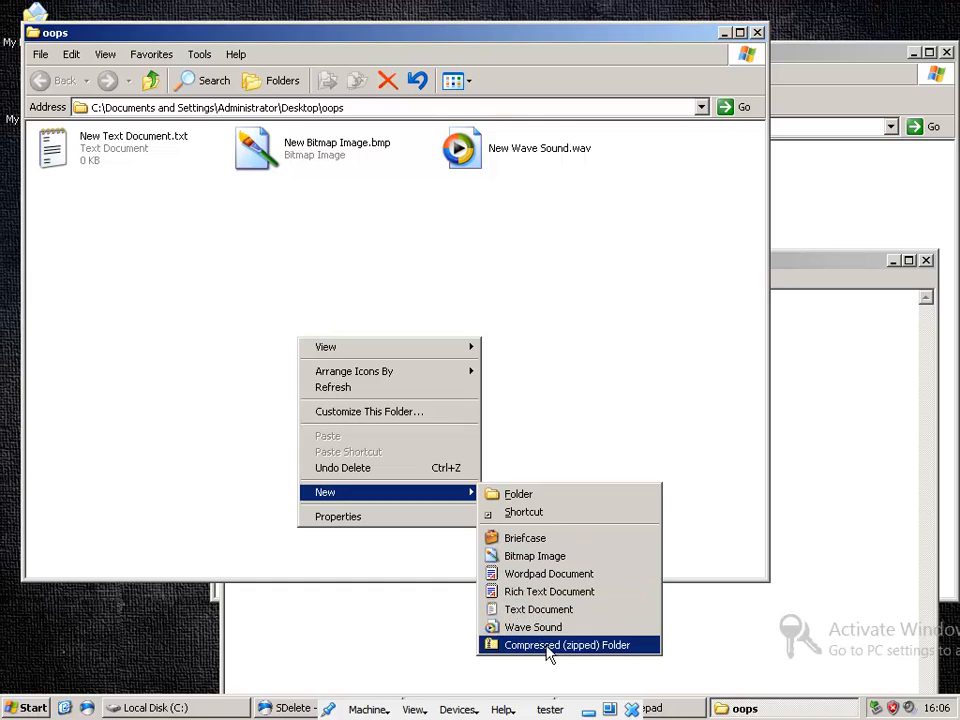
pyautogui.click(568, 644)
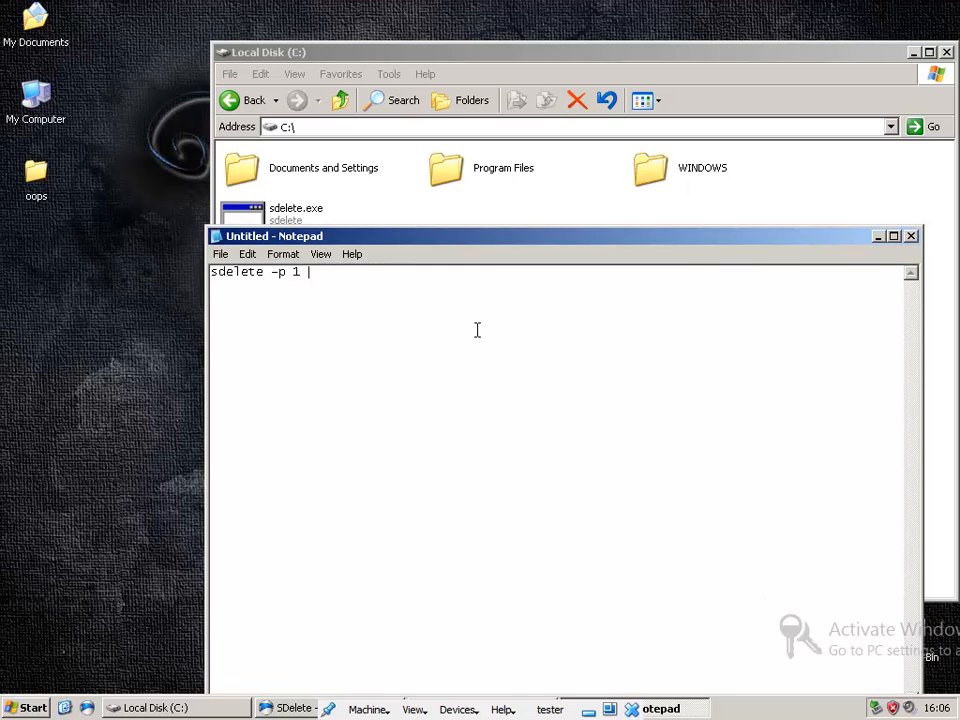
pyautogui.write('-s')
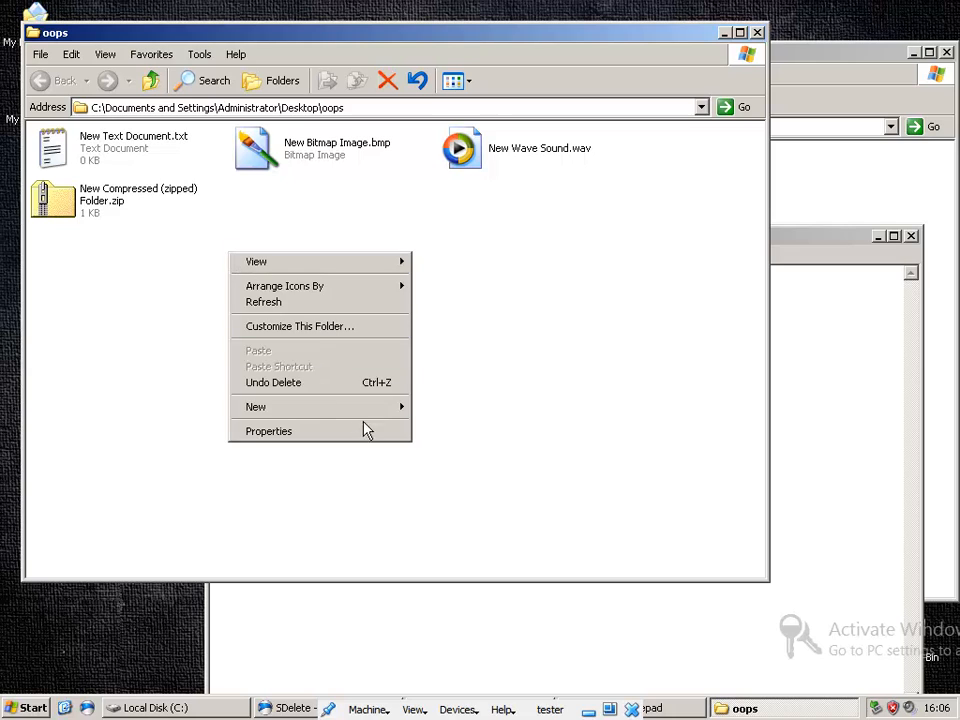
# - Add a New Folder in oops holding copies of all the sample files
pyautogui.click(256, 406)
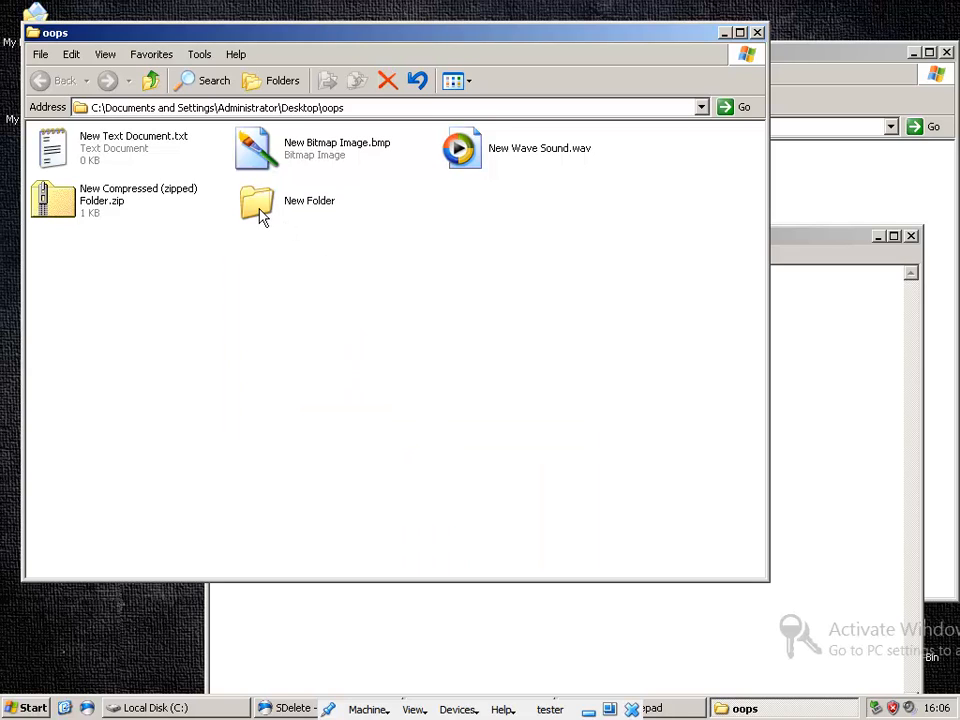
pyautogui.press('ctrl+a')
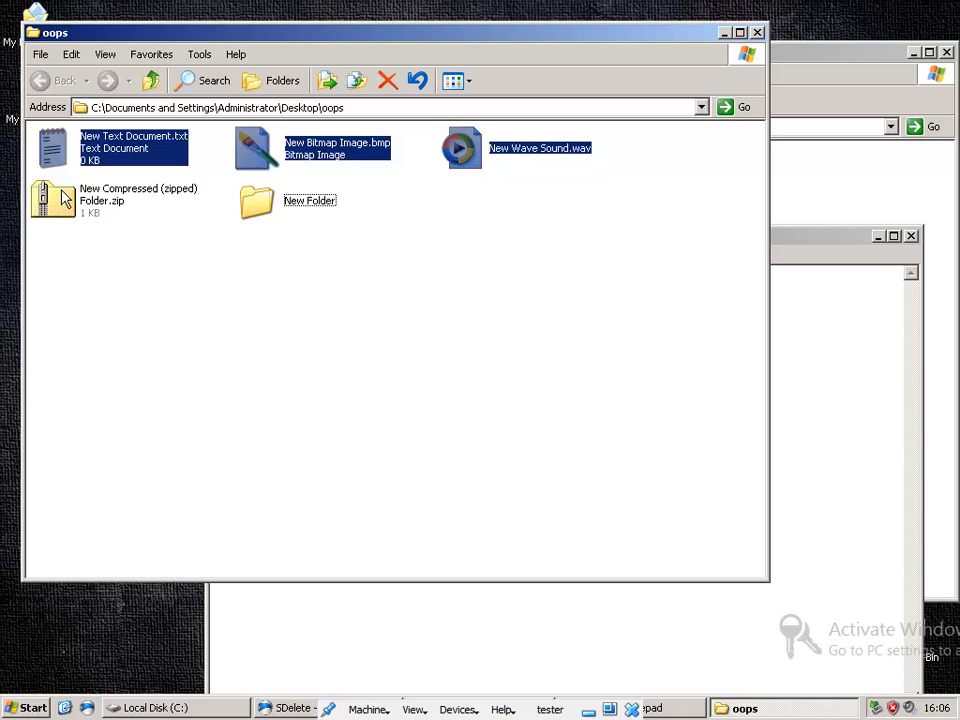
pyautogui.rightClick(56, 198)
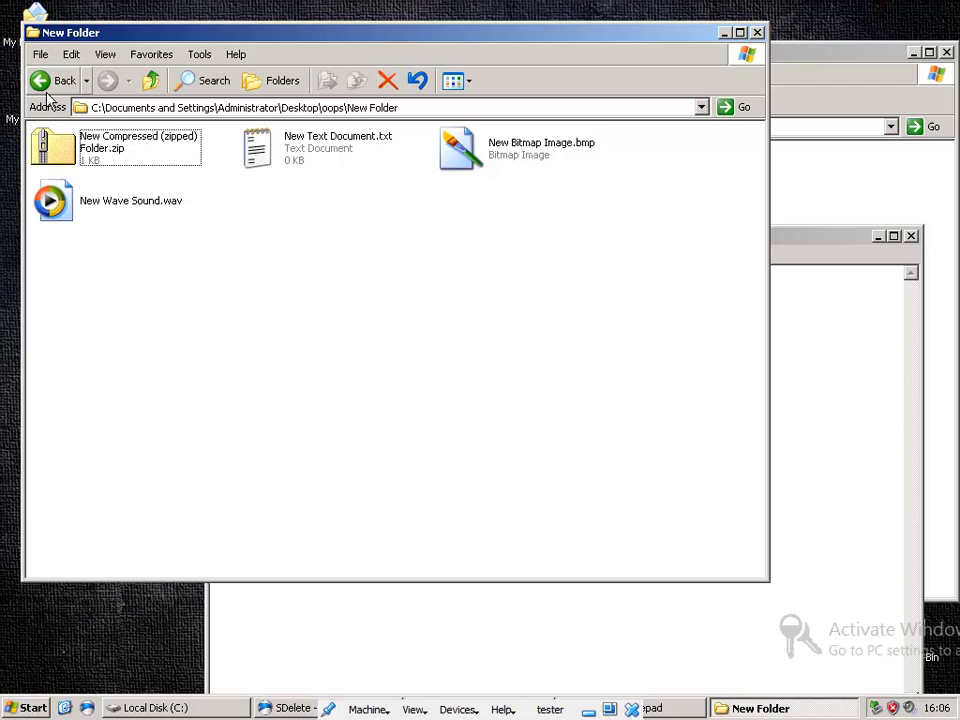
pyautogui.click(56, 80)
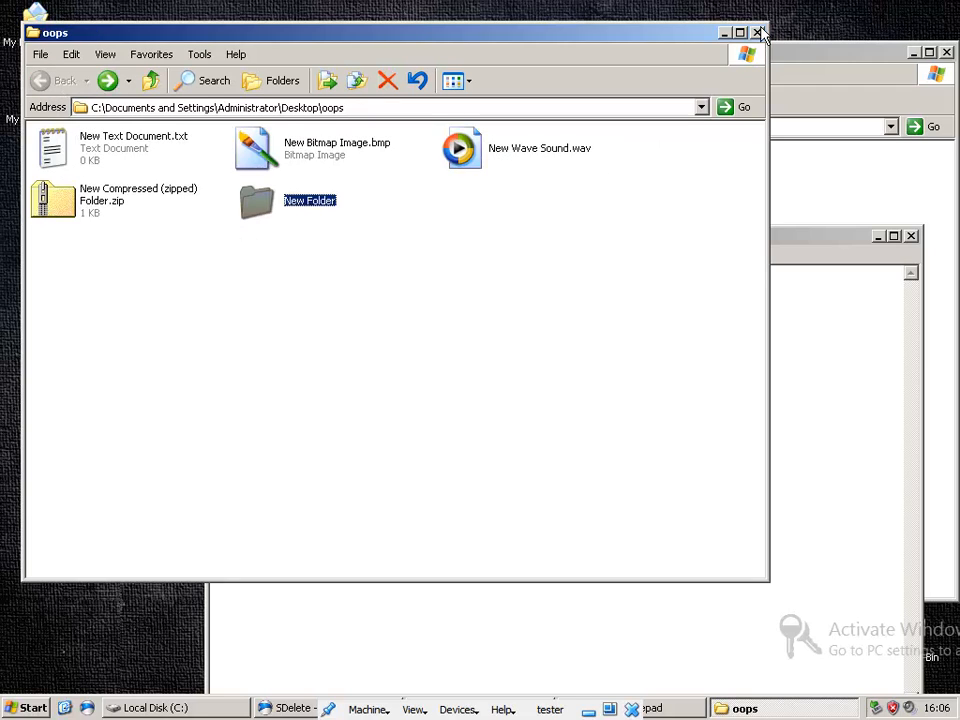
pyautogui.click(760, 32)
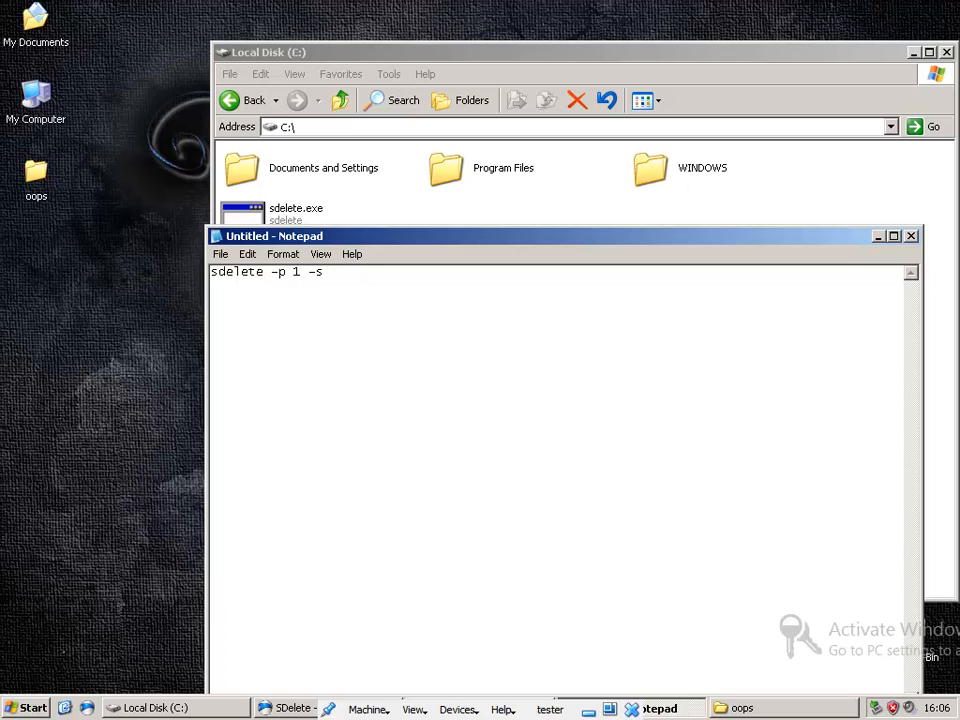
# - Extend the command toward '-a' and close the oops Properties dialog (8 files, 1 folder)
pyautogui.write('-')
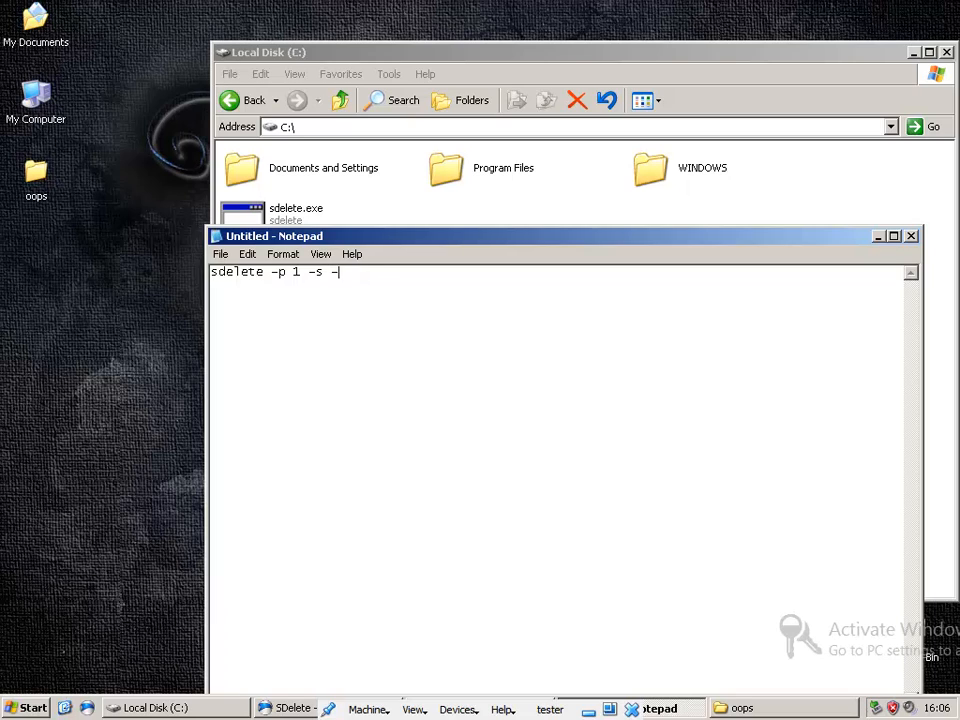
pyautogui.write('a')
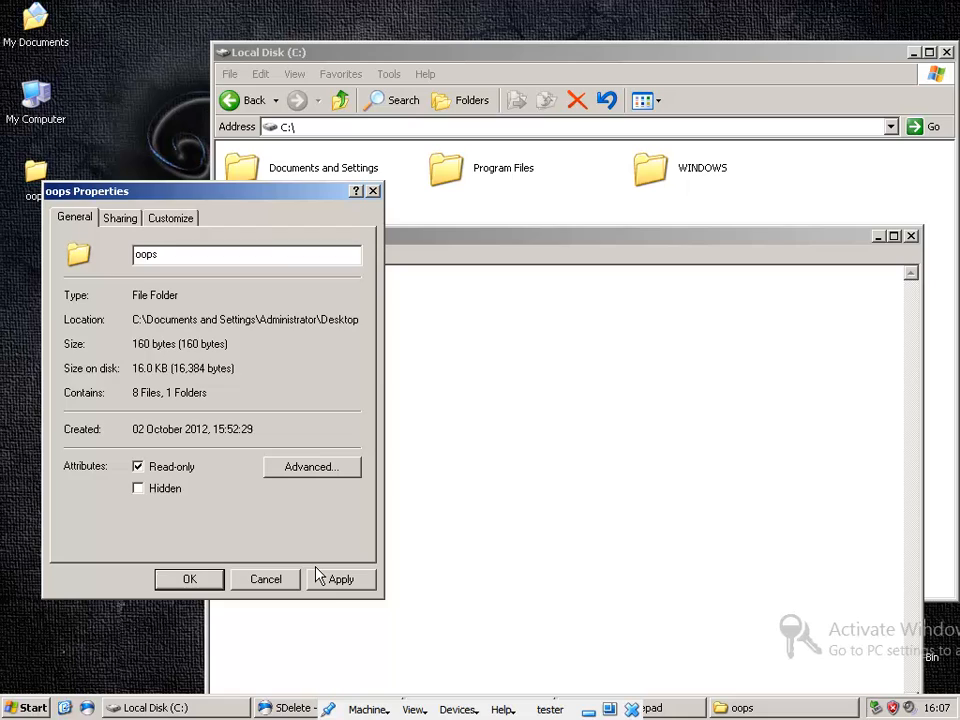
pyautogui.click(340, 580)
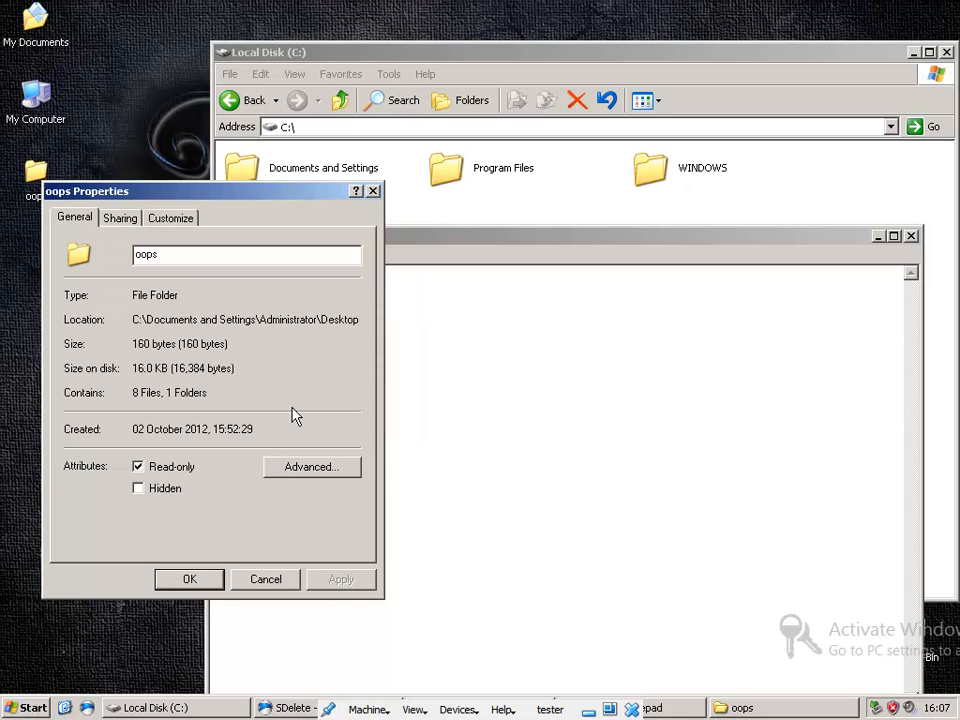
pyautogui.click(188, 580)
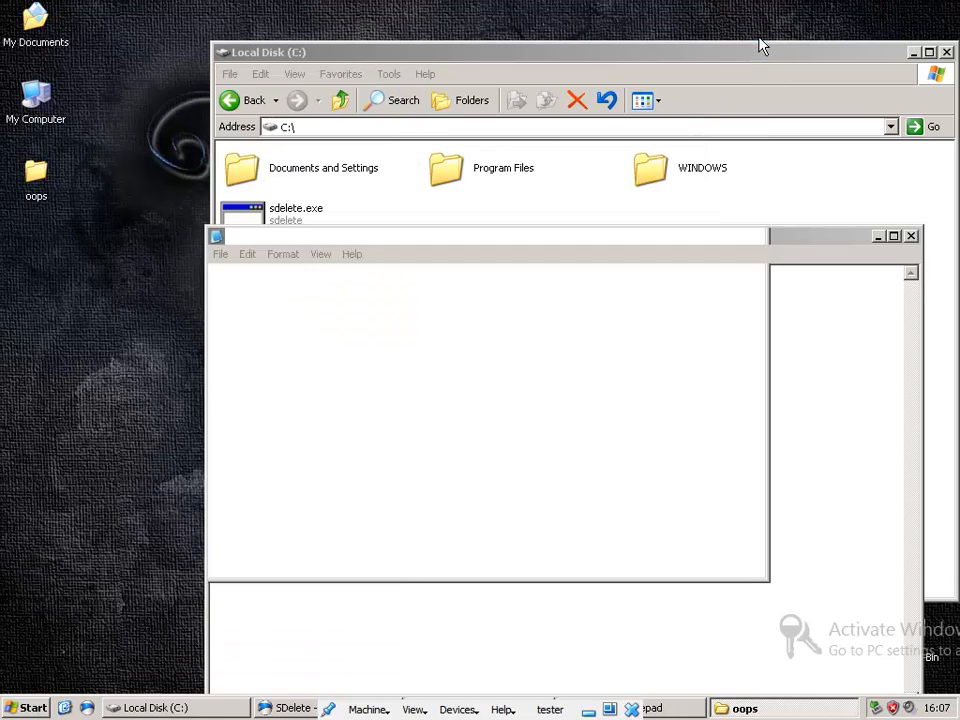
# - Write 'sdelete -p 1 -s -a "C:\Documents and Settings\' in Notepad
pyautogui.write('sdelete -p 1 -s -a')
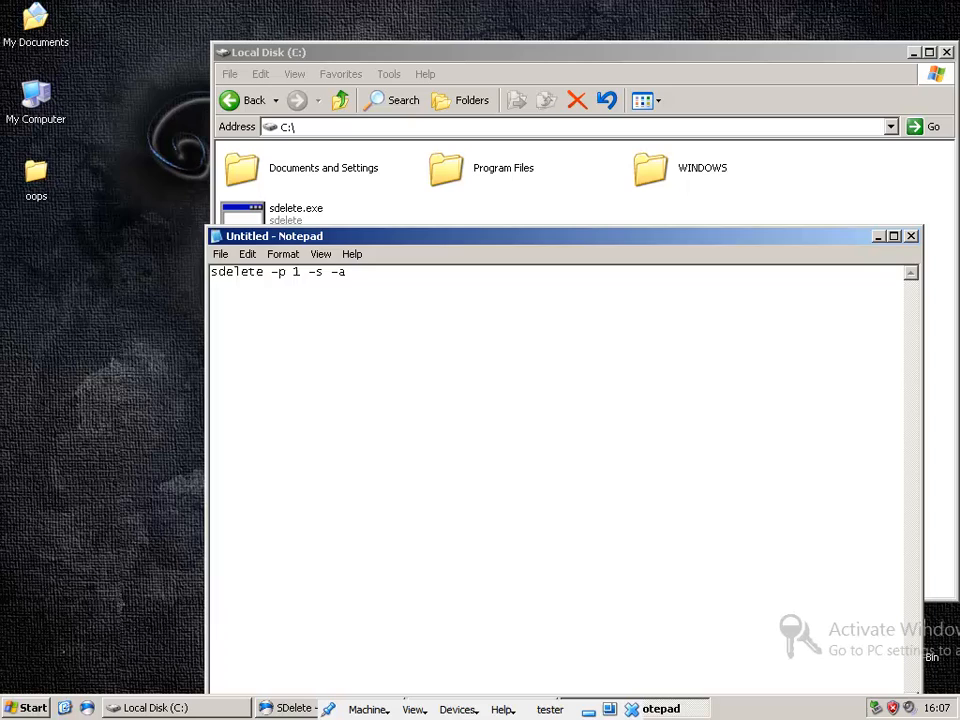
pyautogui.write('"c"')
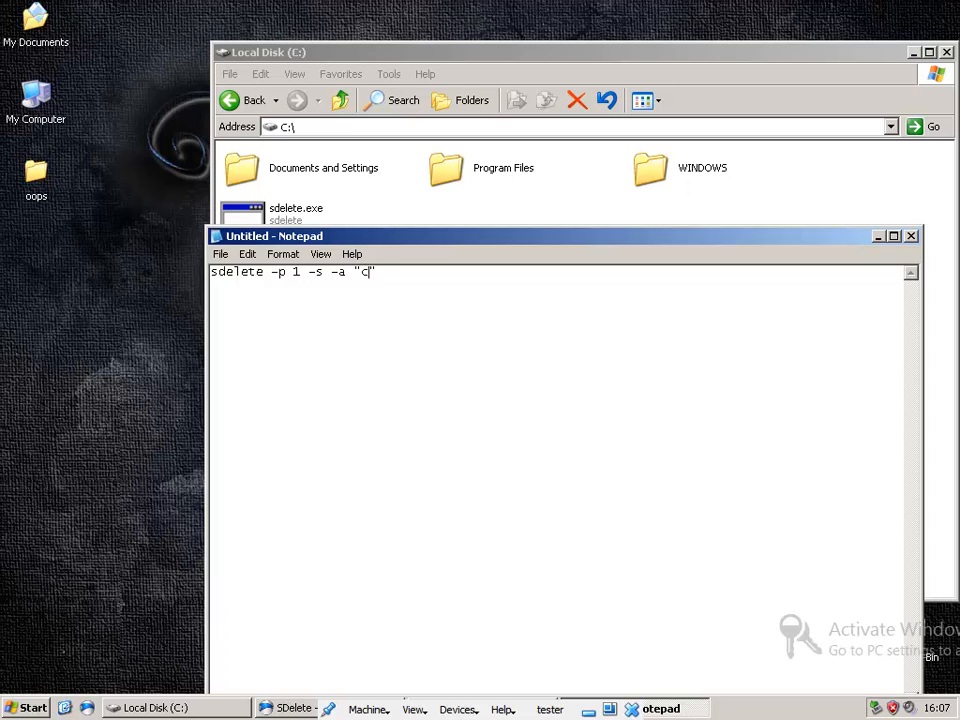
pyautogui.write(':\\')
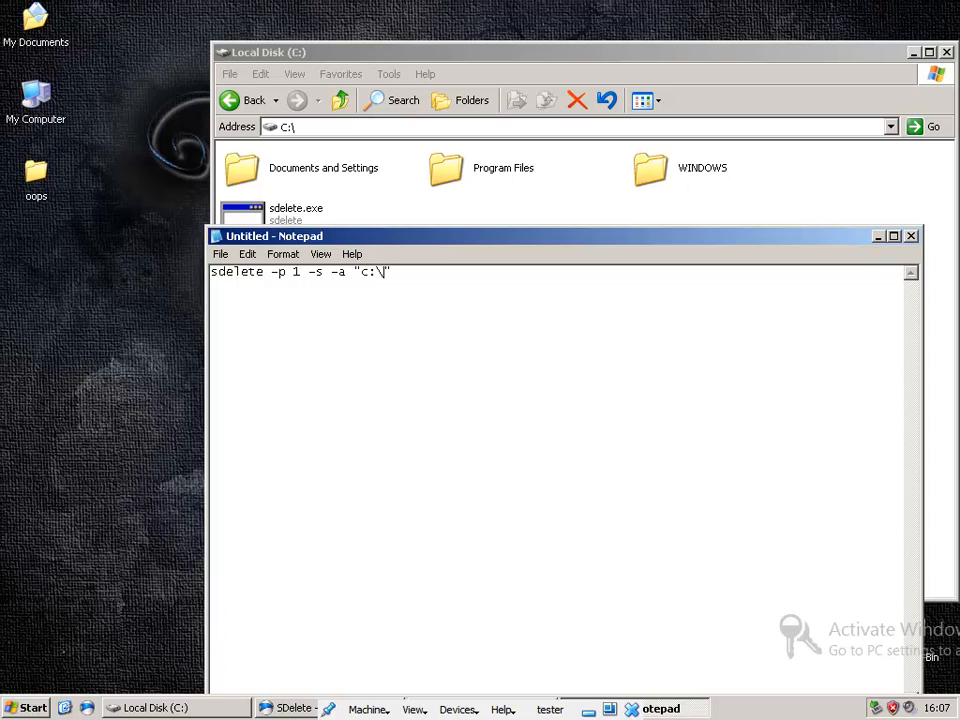
pyautogui.write('Documents and setti')
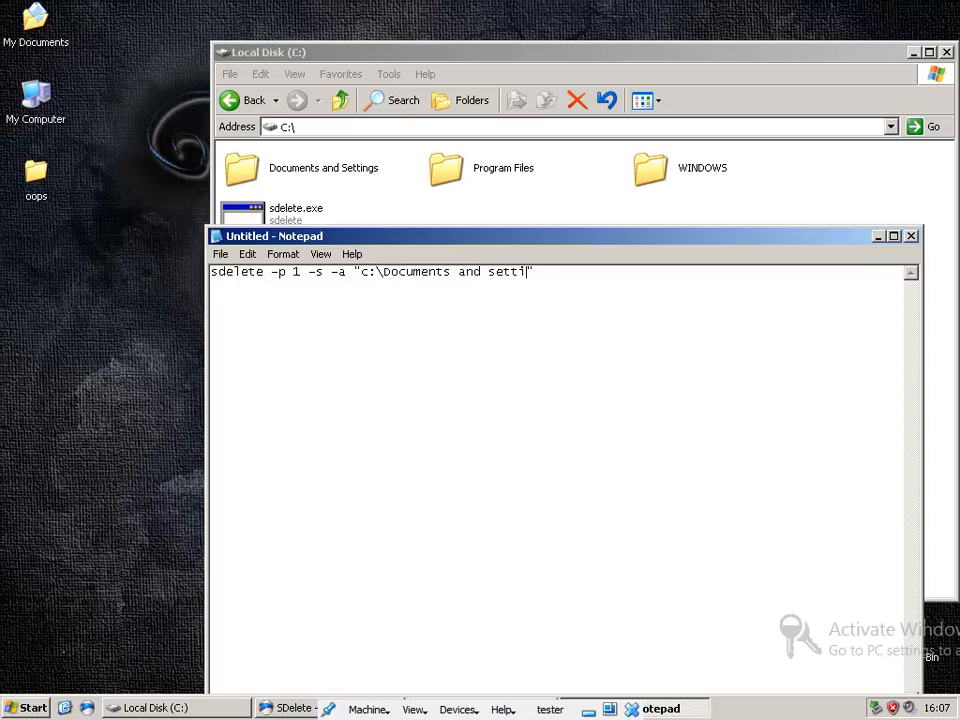
pyautogui.write('ngs\\')
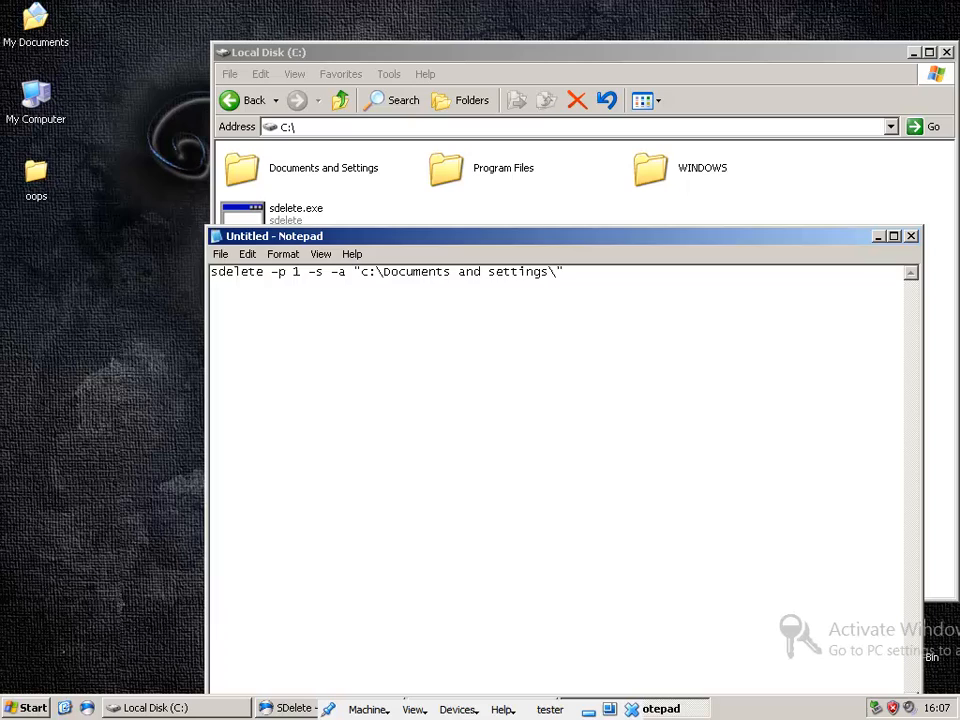
pyautogui.write('A')
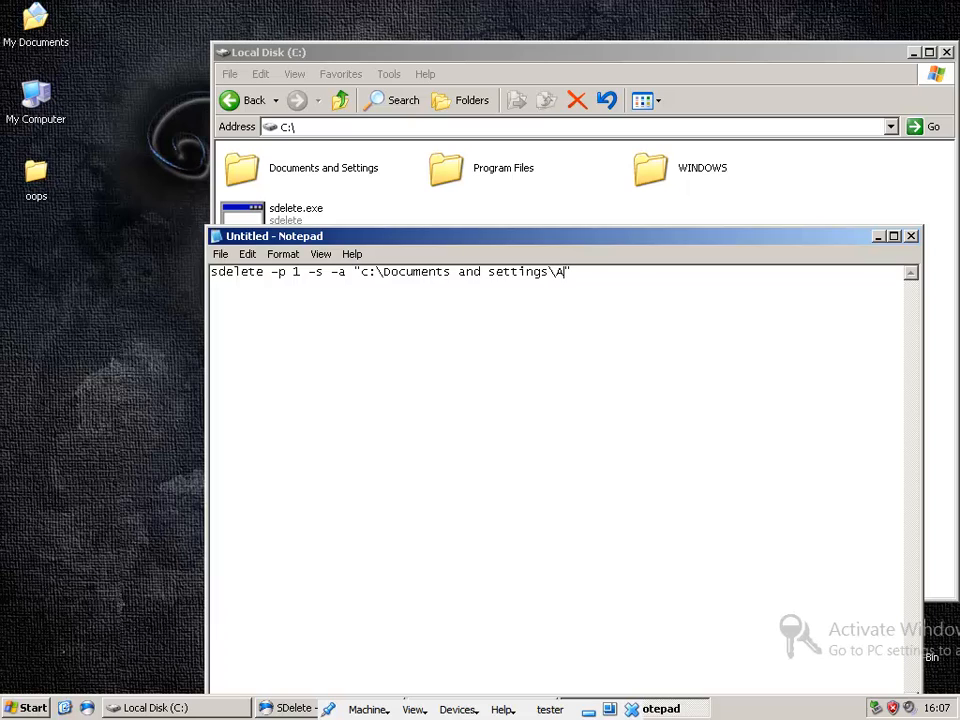
# - Finish the path 'Administrator\Desktop\oops"', correcting Oops to lowercase oops
pyautogui.write('dministrator\\Desko')
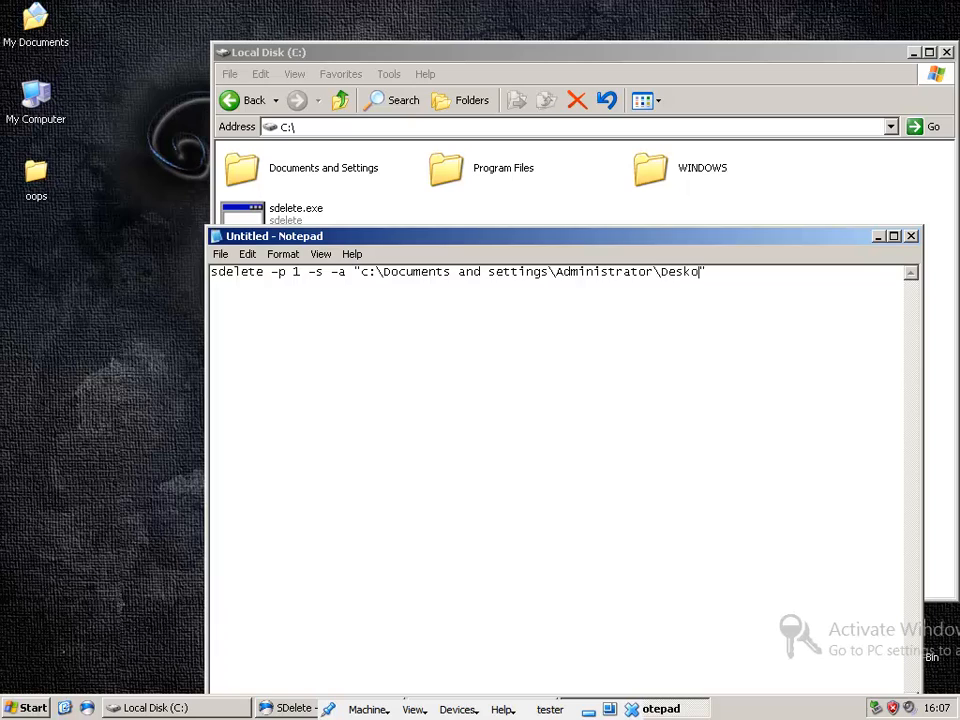
pyautogui.write('top\\')
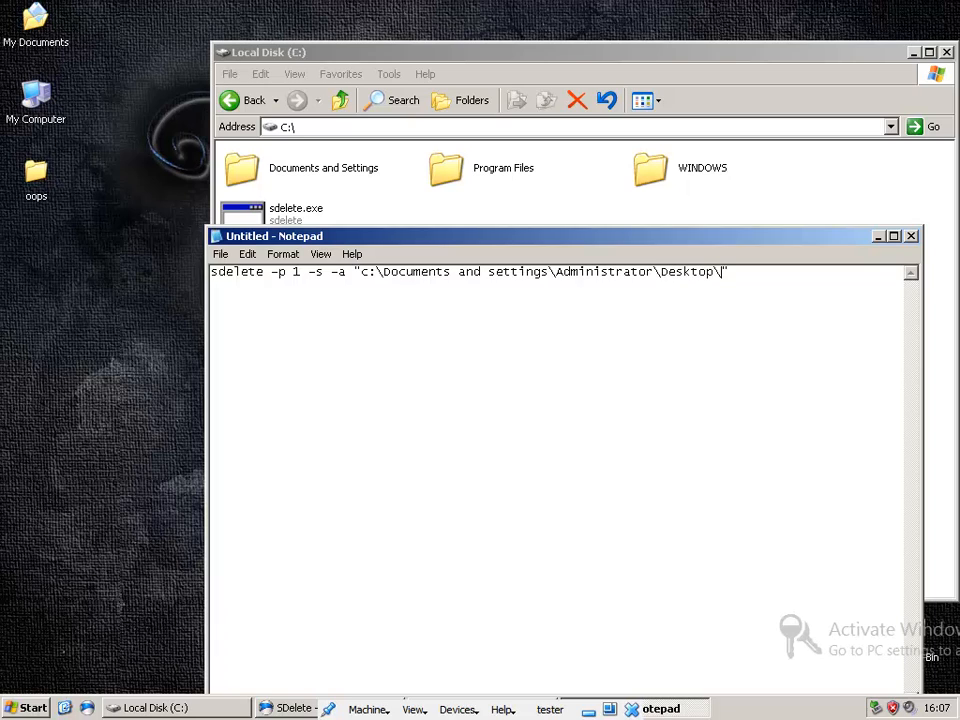
pyautogui.write('Oops')
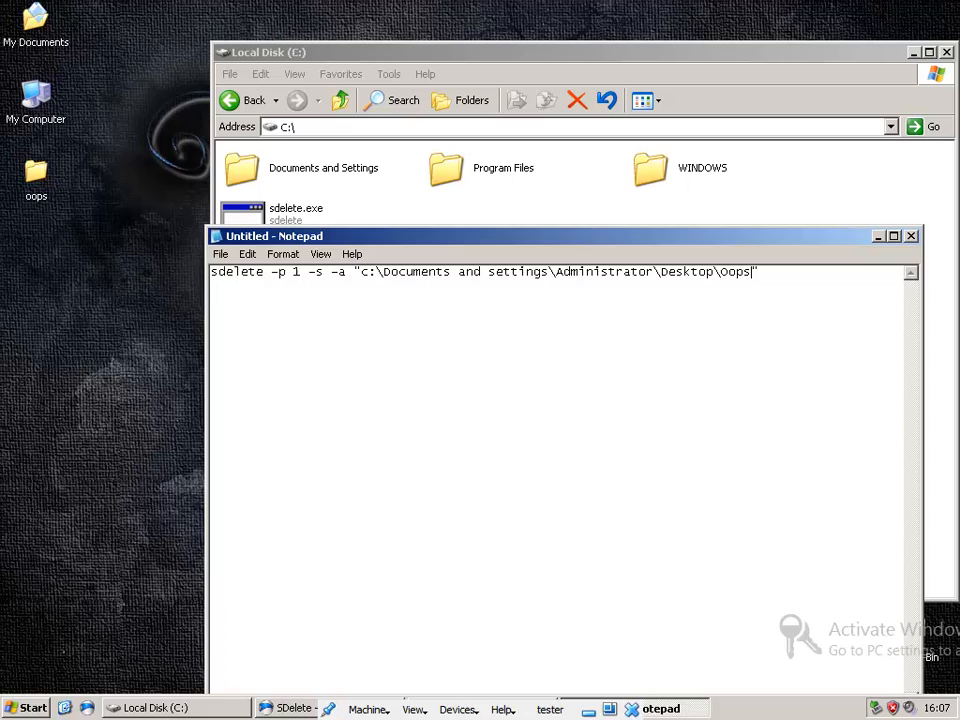
pyautogui.press('Backspace')
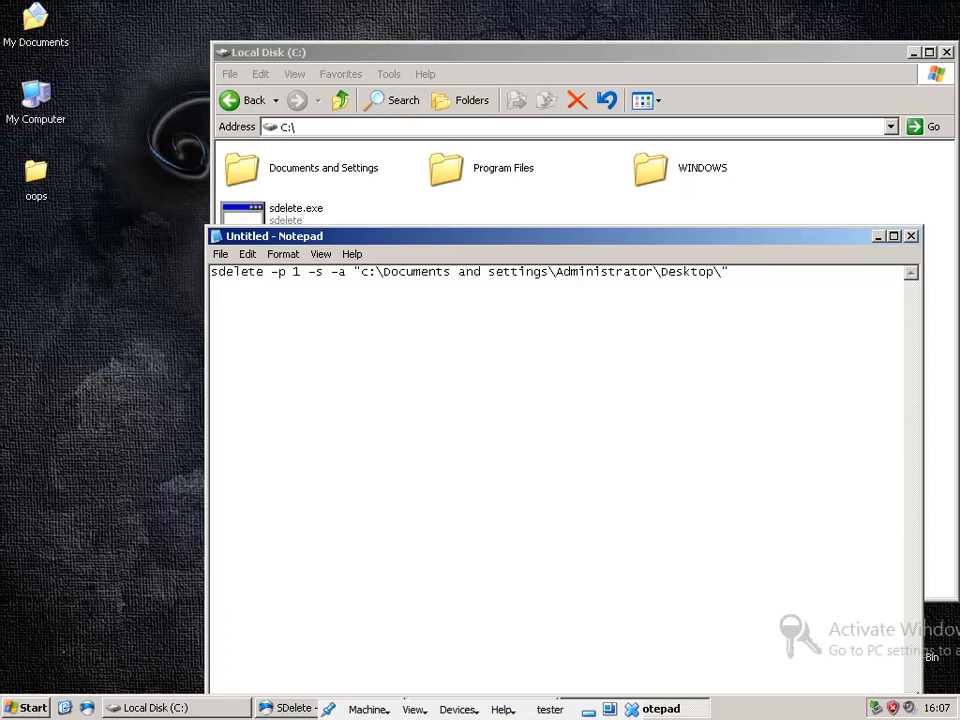
pyautogui.write('oops')
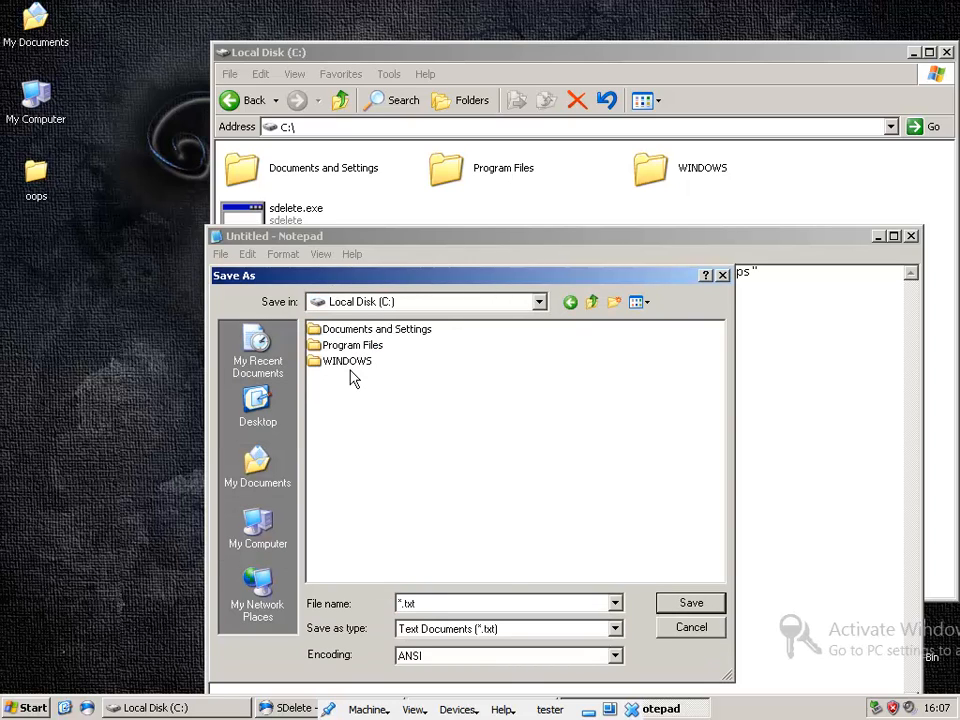
# - Save the command as del.bat in C:\ with Save as type set to All Files
pyautogui.click(614, 628)
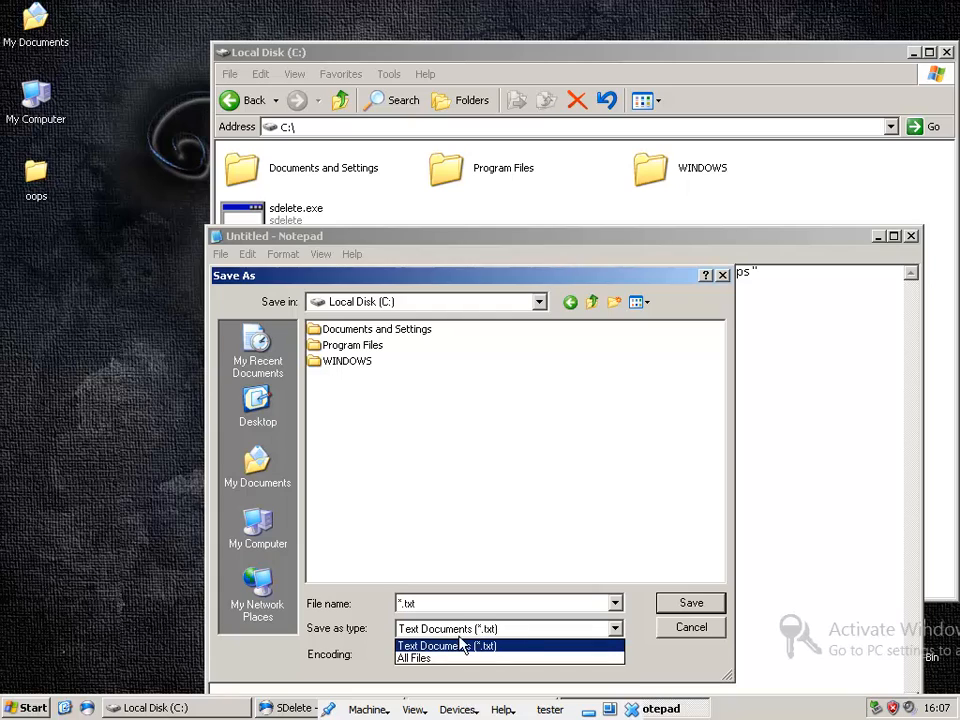
pyautogui.moveTo(382, 650)
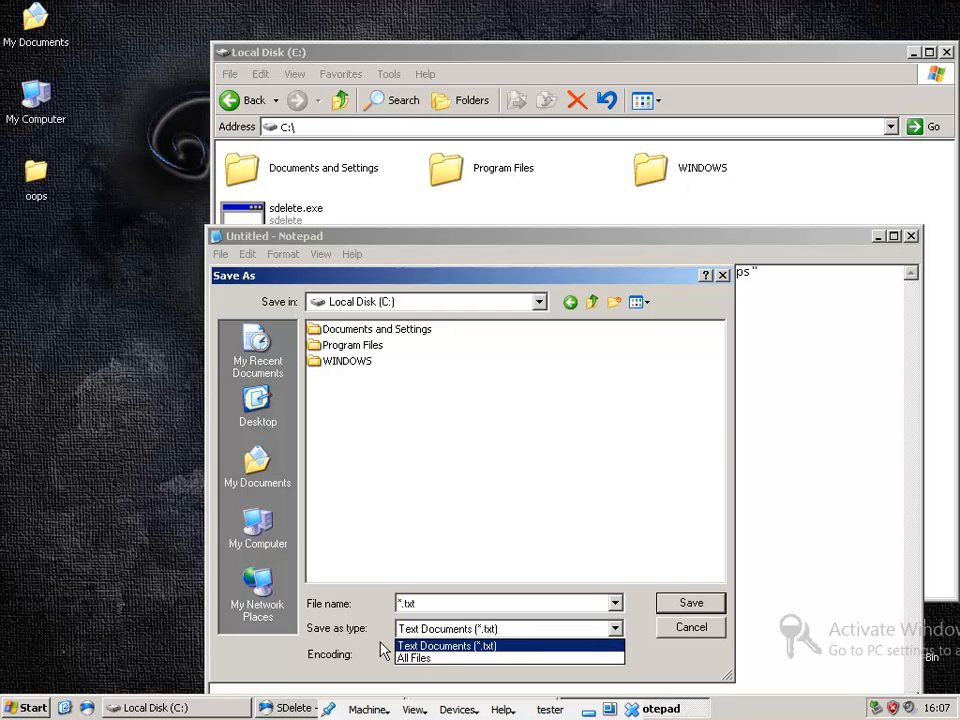
pyautogui.click(414, 658)
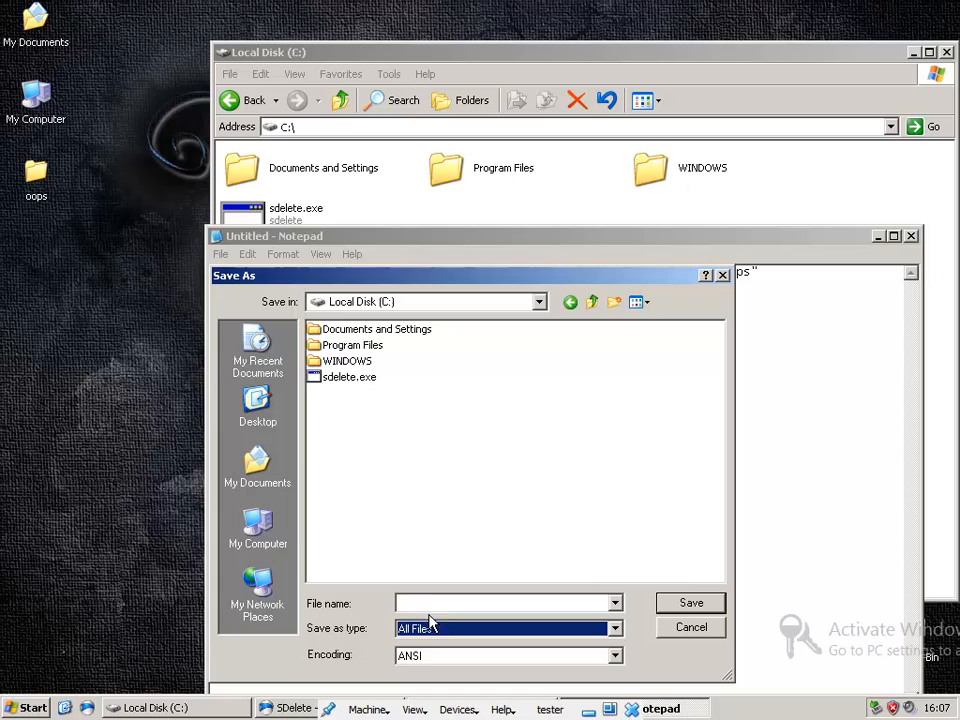
pyautogui.write('del.b')
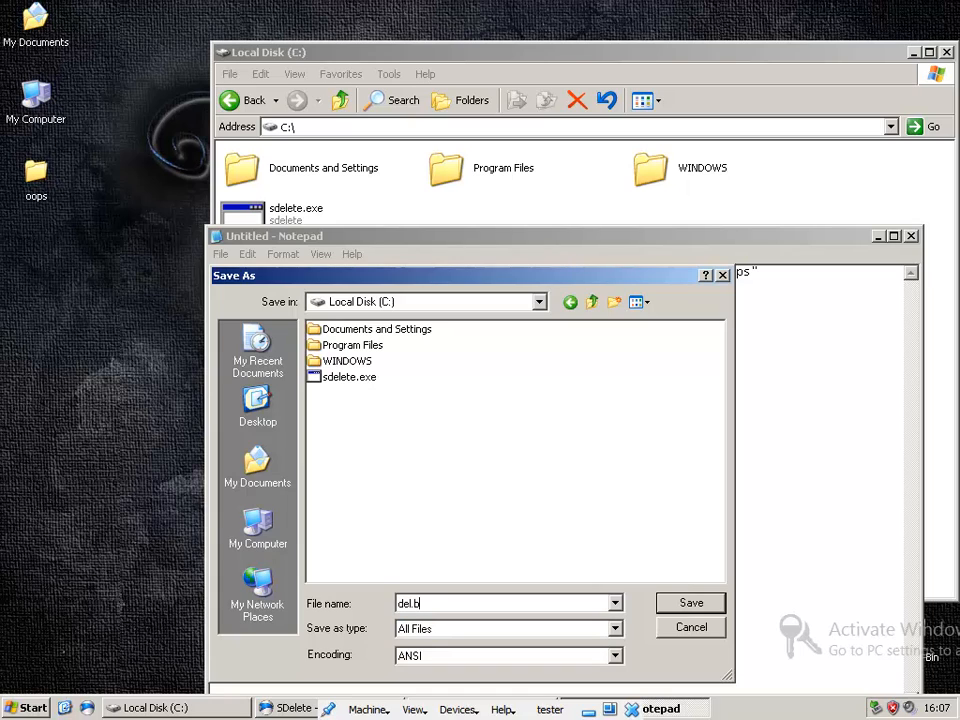
pyautogui.write('at')
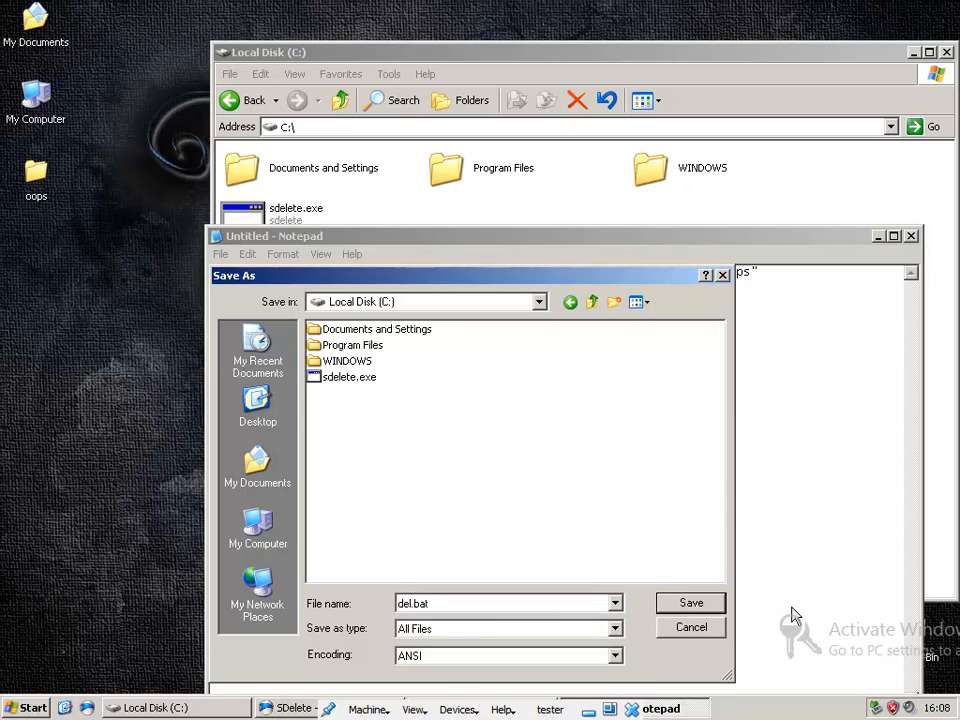
pyautogui.click(690, 602)
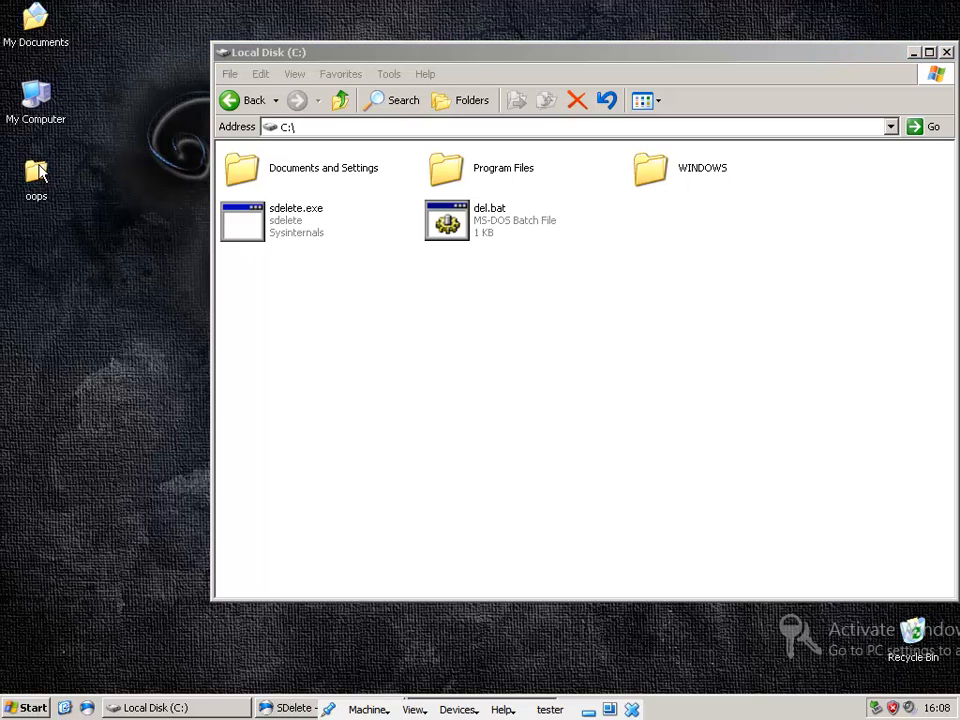
# - Run del.bat, confirm oops and its New Folder are empty, and reopen del.bat
pyautogui.doubleClick(36, 170)
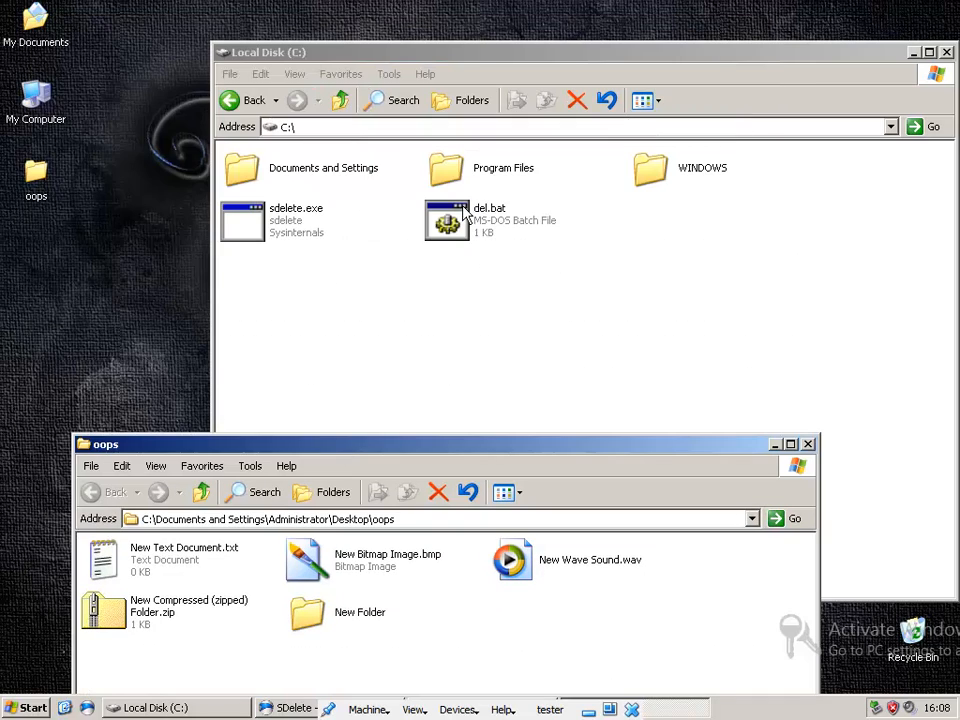
pyautogui.click(490, 218)
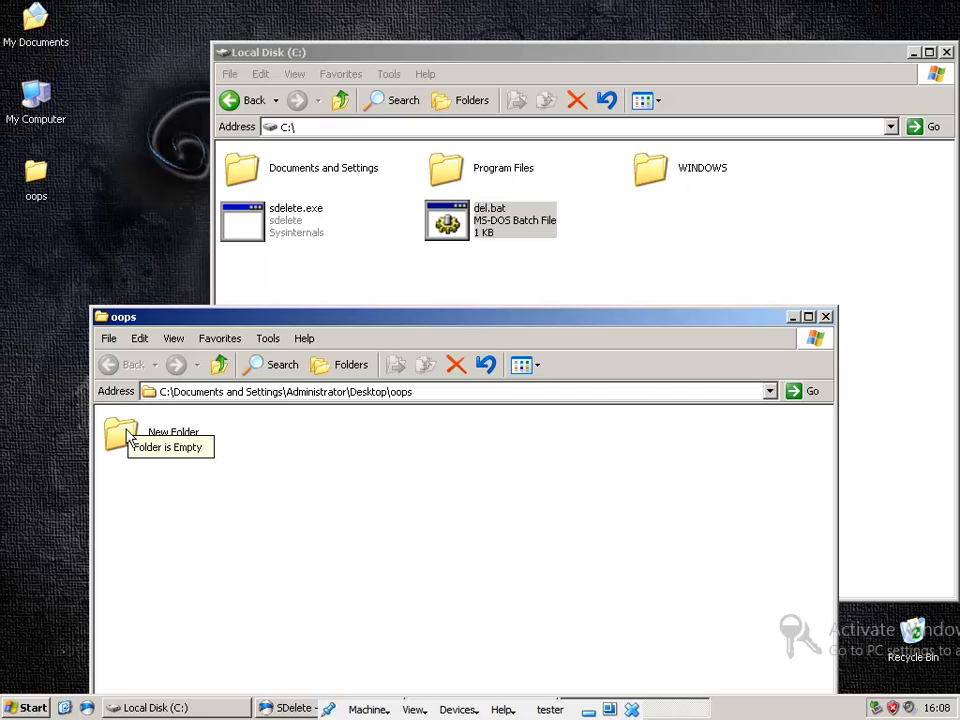
pyautogui.doubleClick(126, 436)
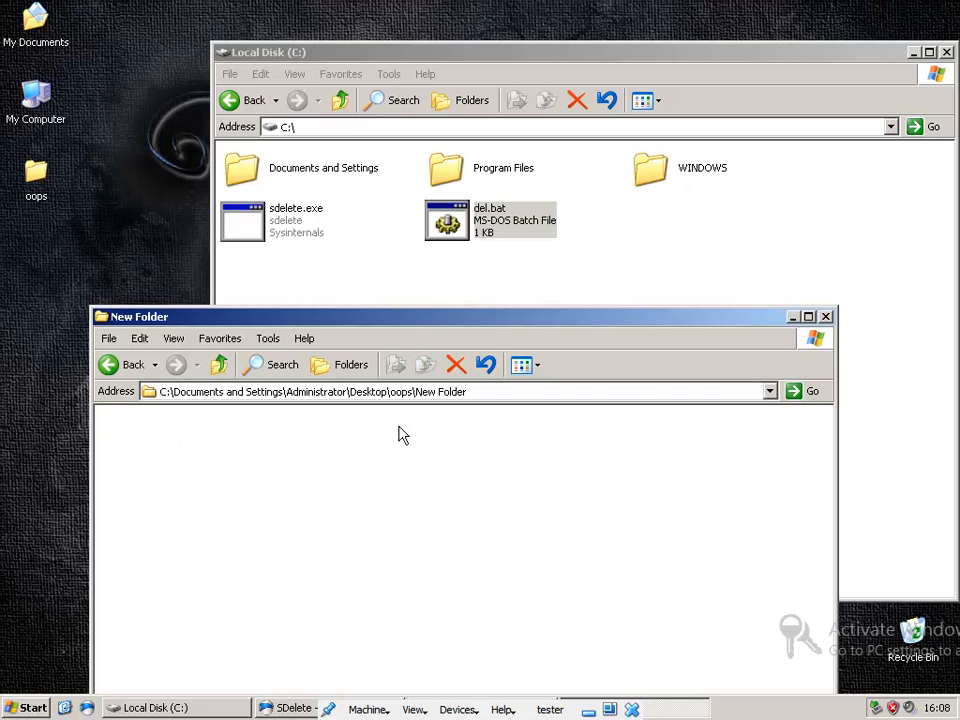
pyautogui.moveTo(438, 524)
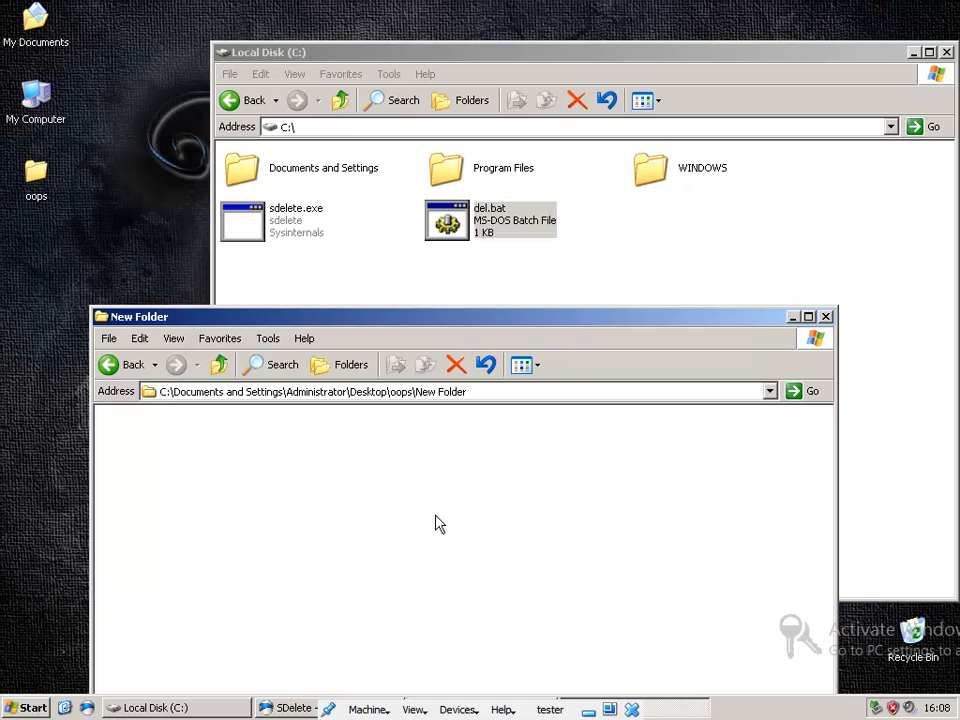
pyautogui.moveTo(456, 228)
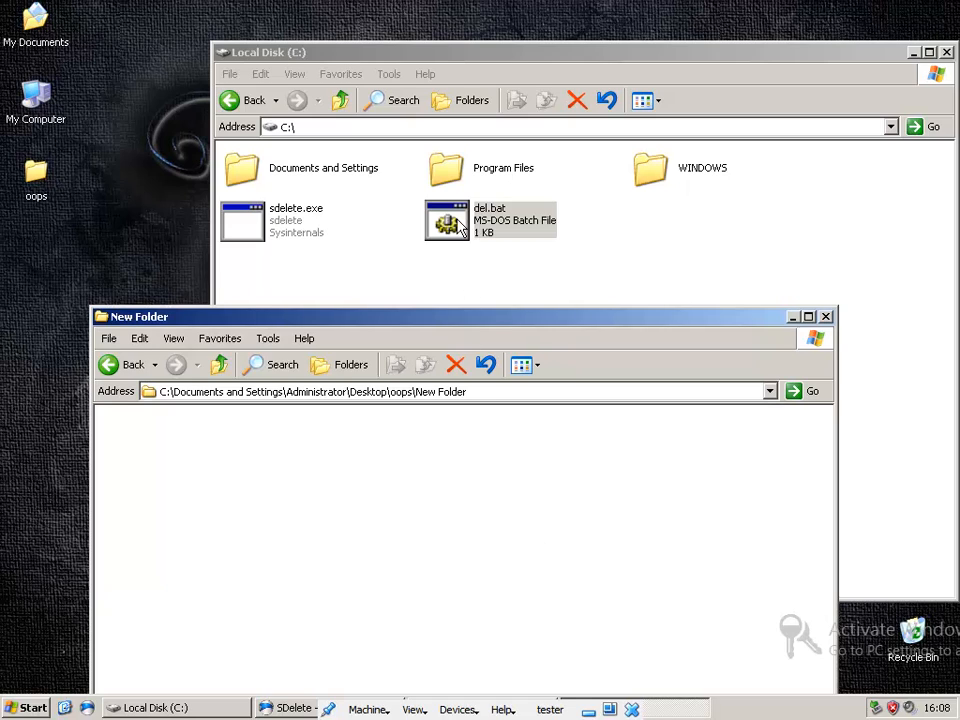
pyautogui.doubleClick(448, 220)
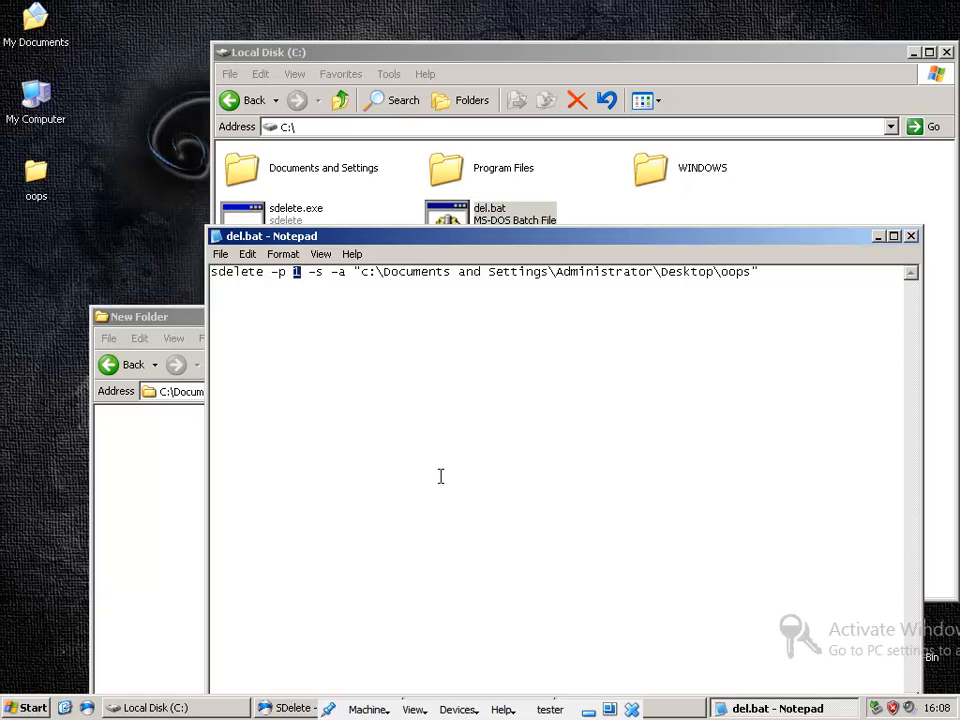
# - Change the pass count after -p to 5, then close del.bat and the New Folder window
pyautogui.write('34')
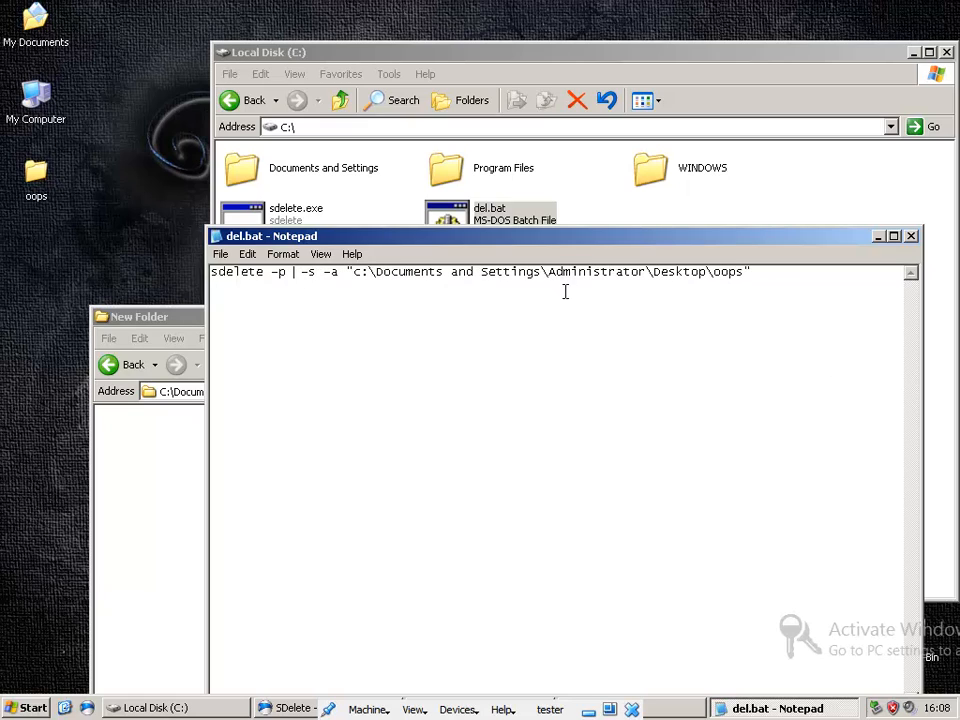
pyautogui.write('5')
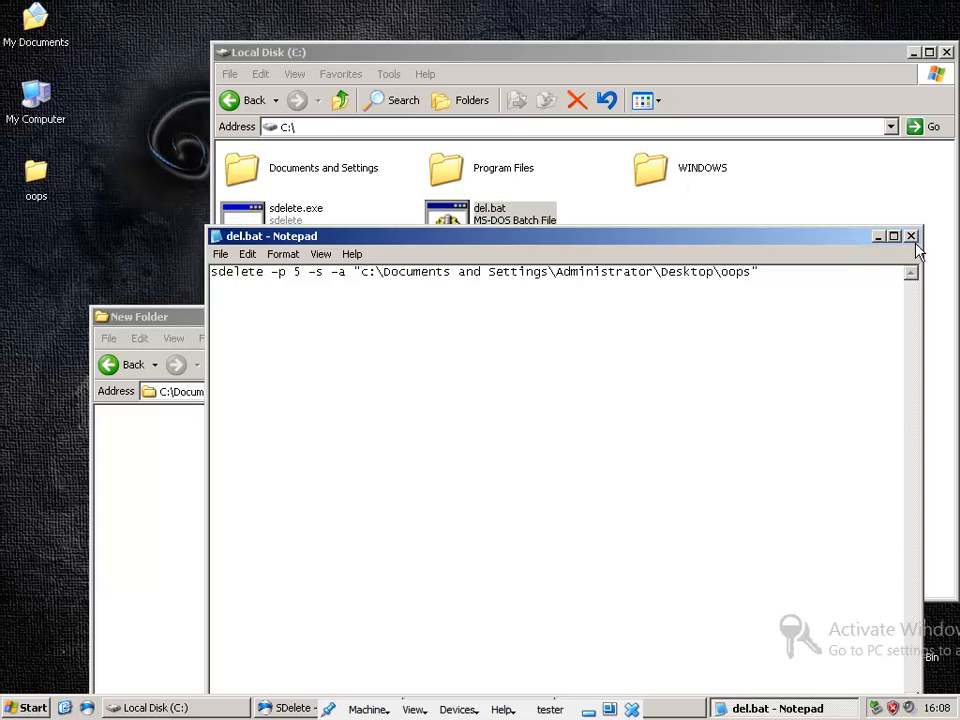
pyautogui.click(910, 236)
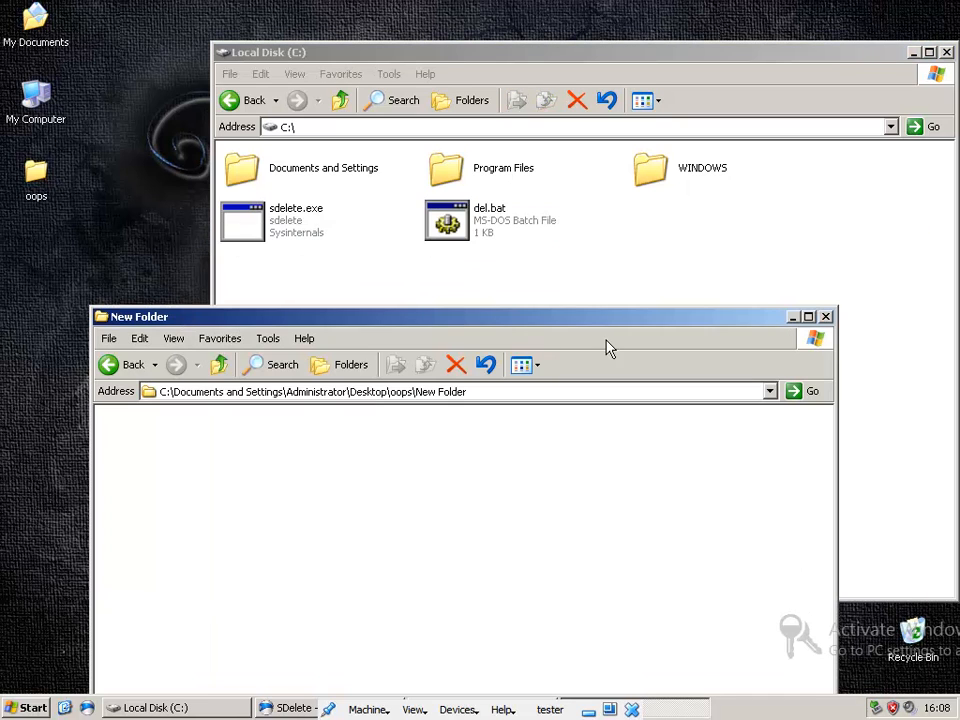
pyautogui.click(824, 316)
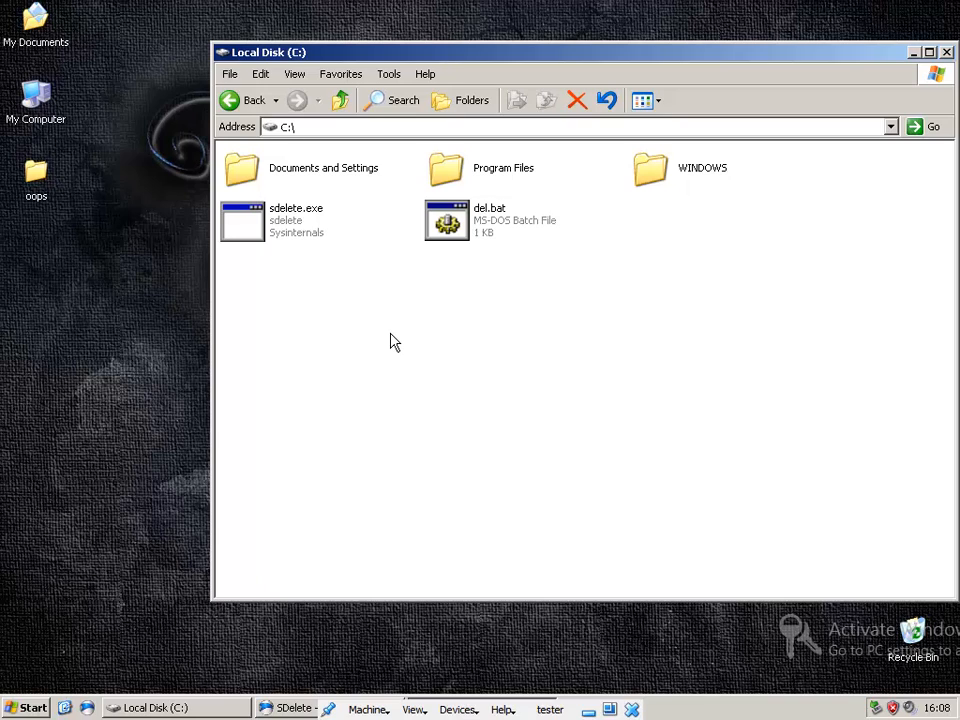
pyautogui.moveTo(388, 338)
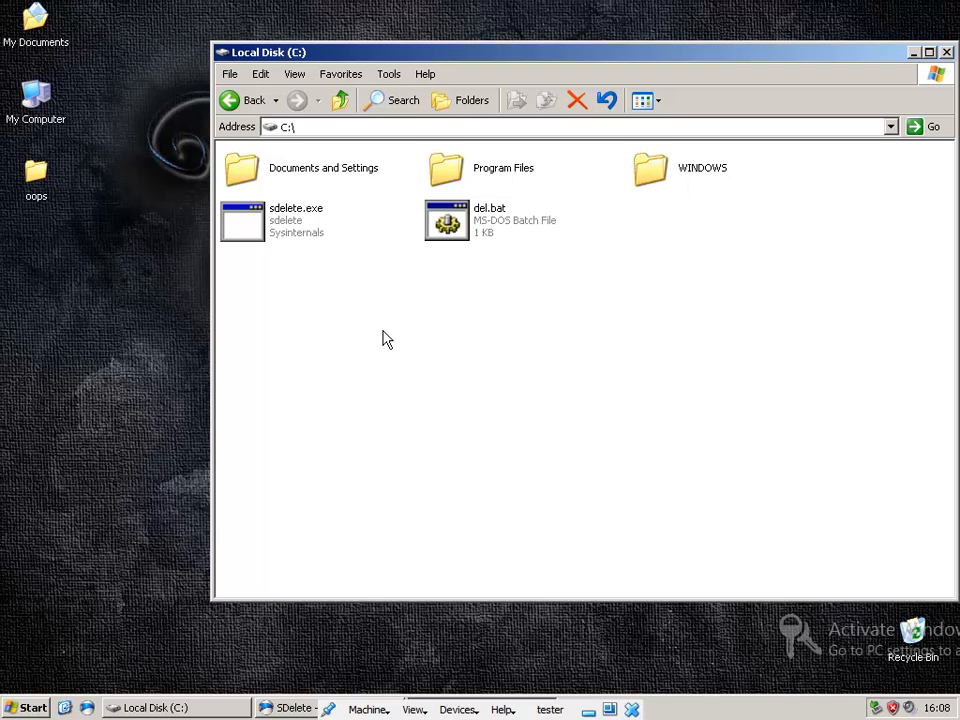